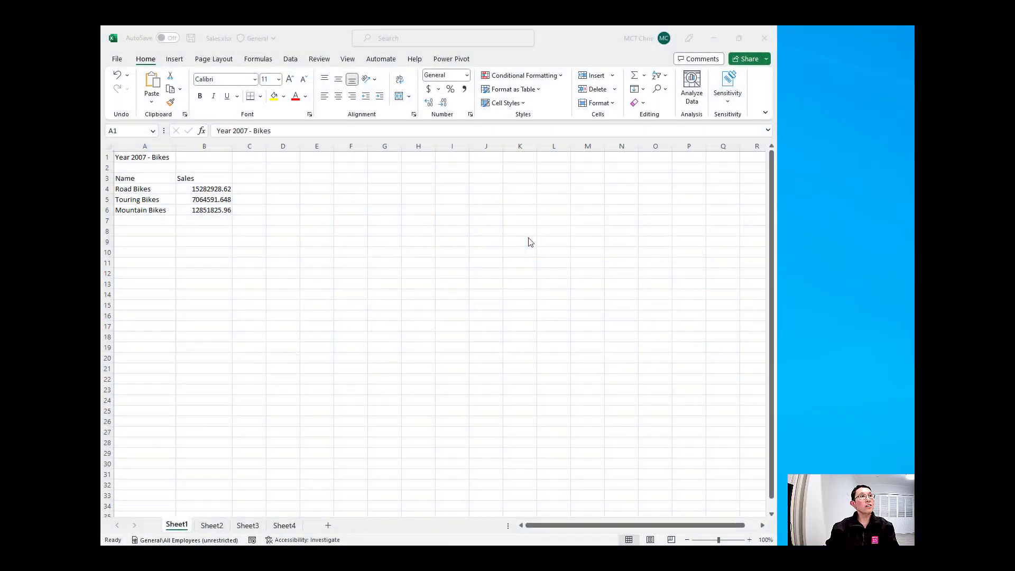
mouse_move(530, 236)
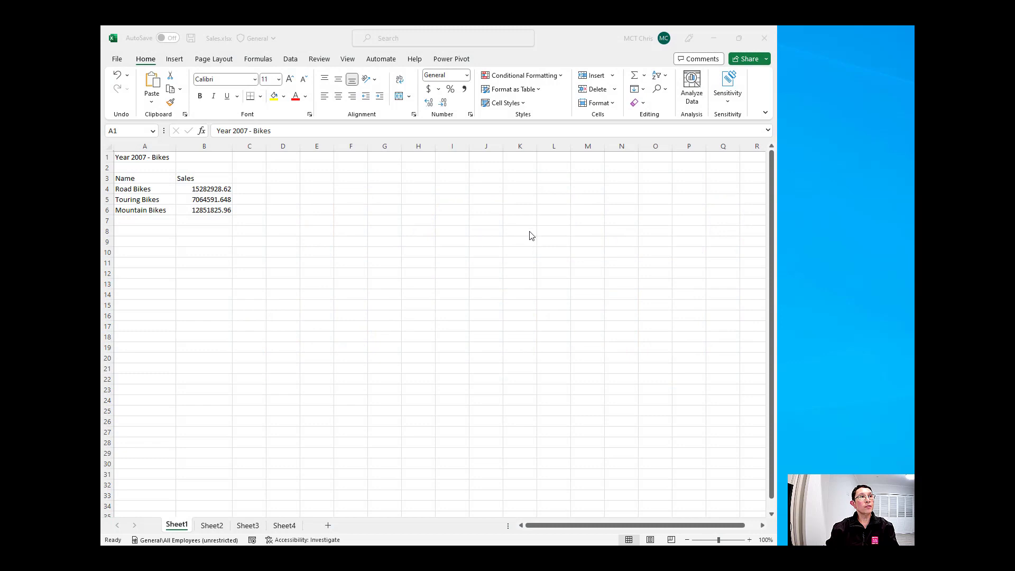
mouse_move(342, 209)
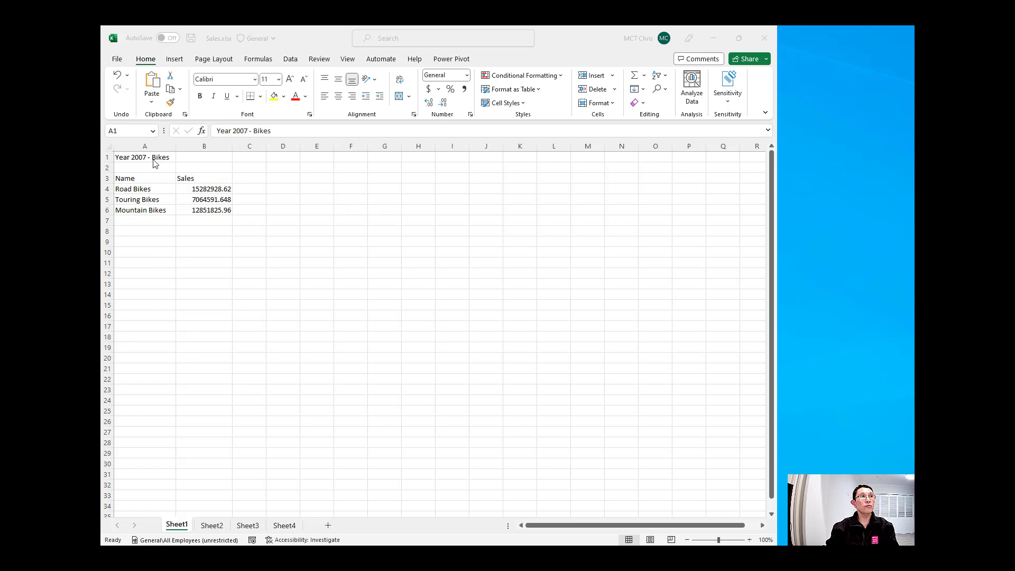
mouse_move(196, 522)
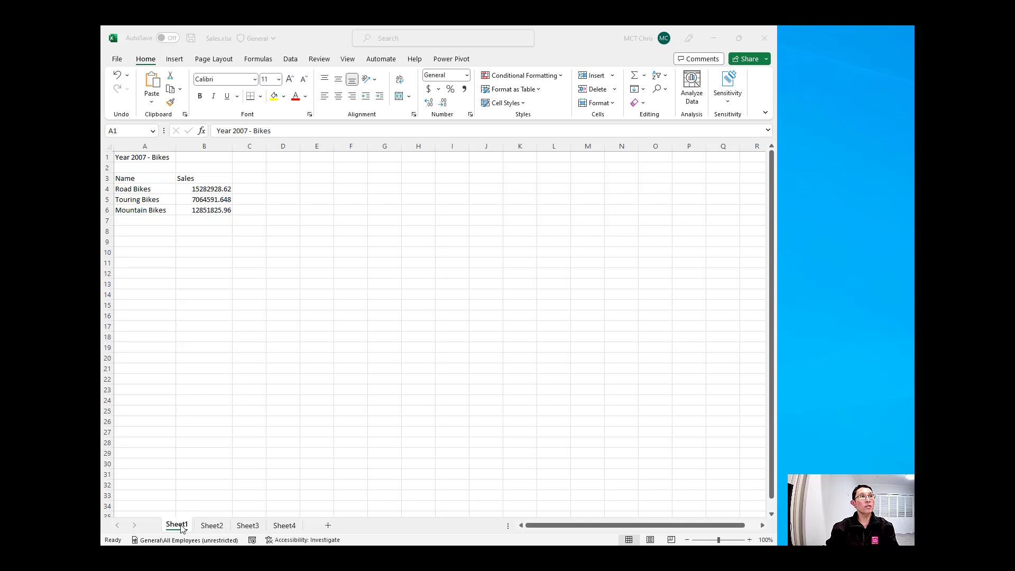
Step: Review the Clothing, Accessories and Components sheets, then return to Year 2007 - Bikes
left_click(211, 525)
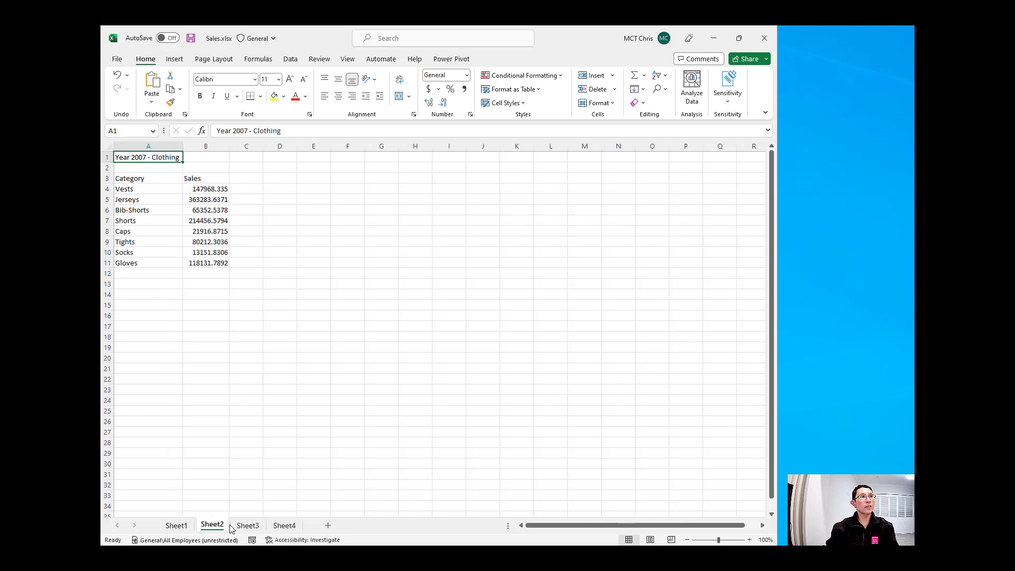
left_click(247, 526)
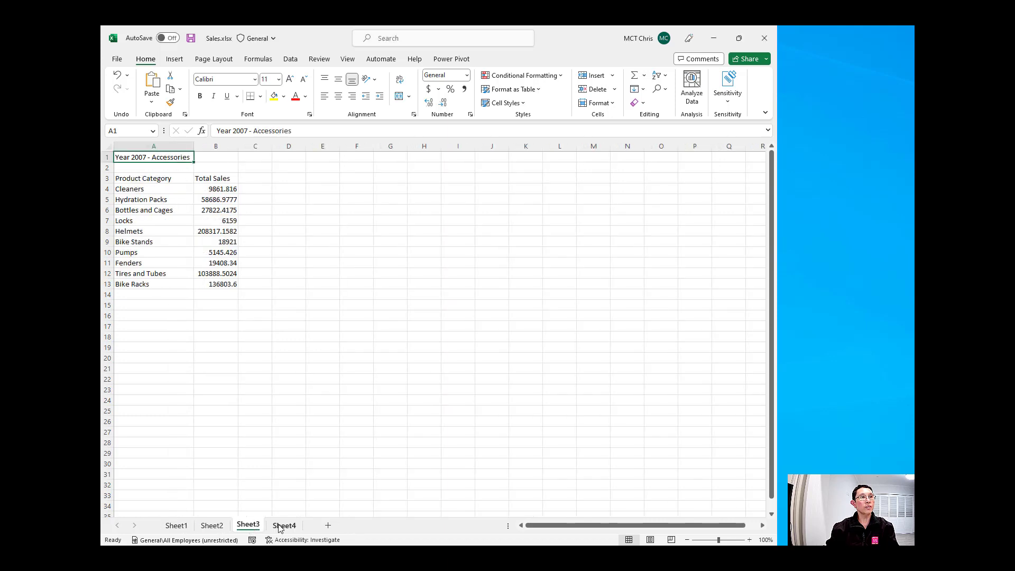
left_click(285, 525)
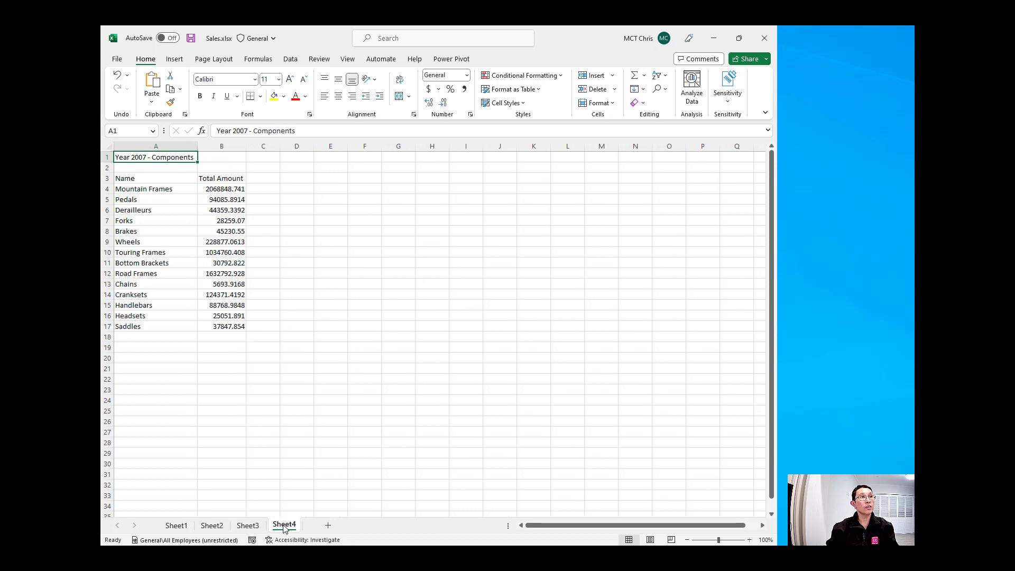
left_click(175, 525)
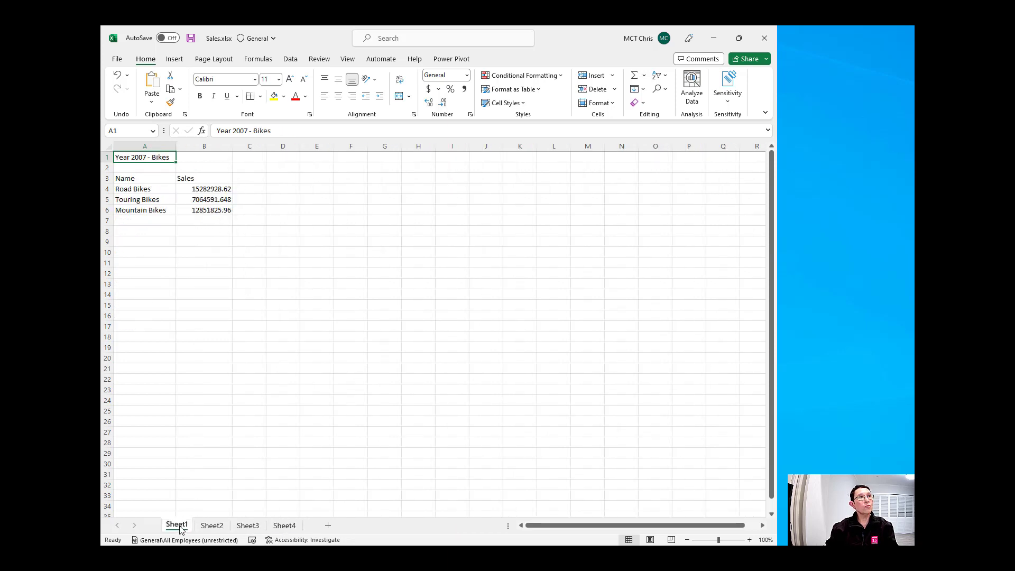
mouse_move(212, 526)
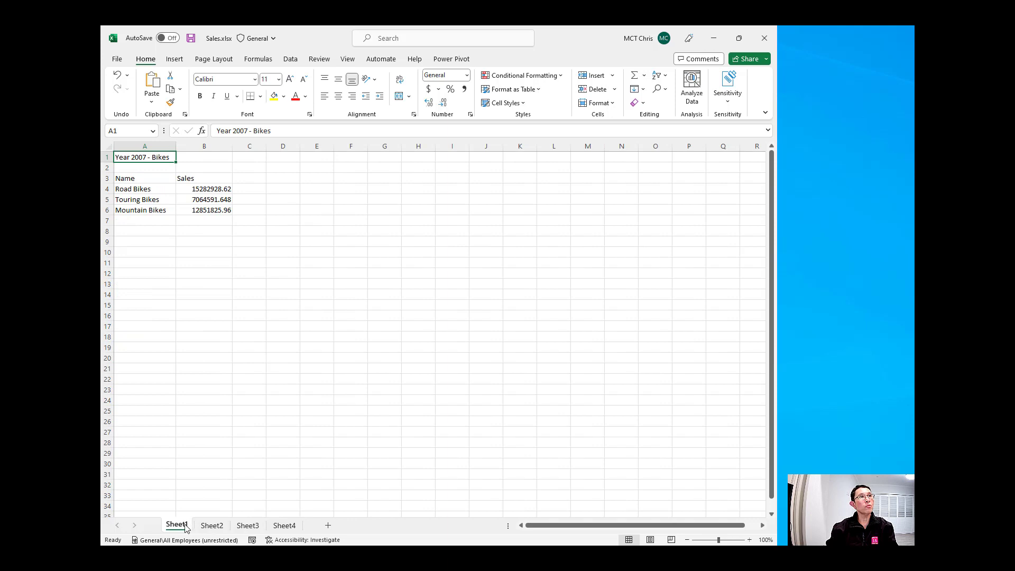
mouse_move(211, 526)
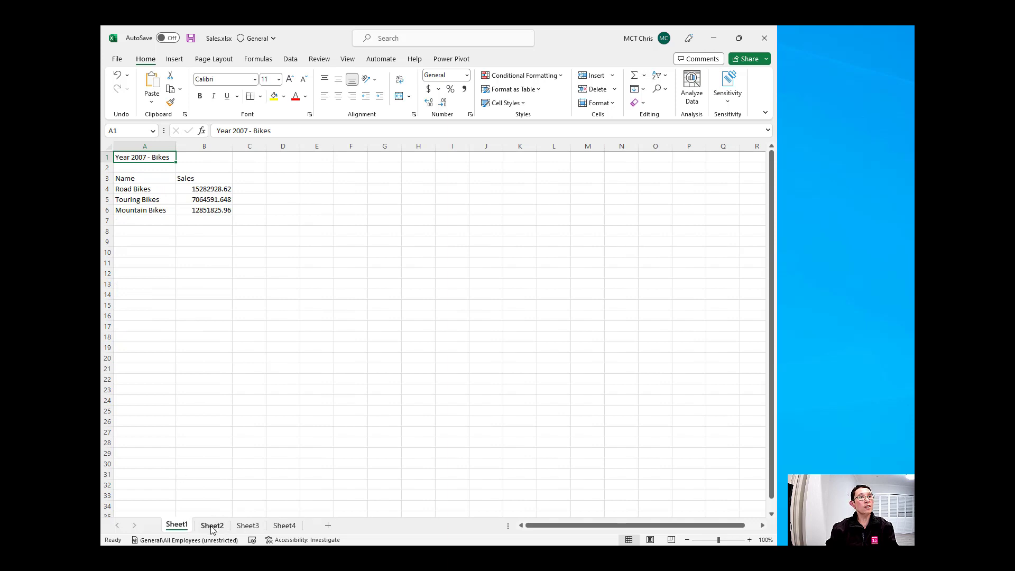
left_click(212, 526)
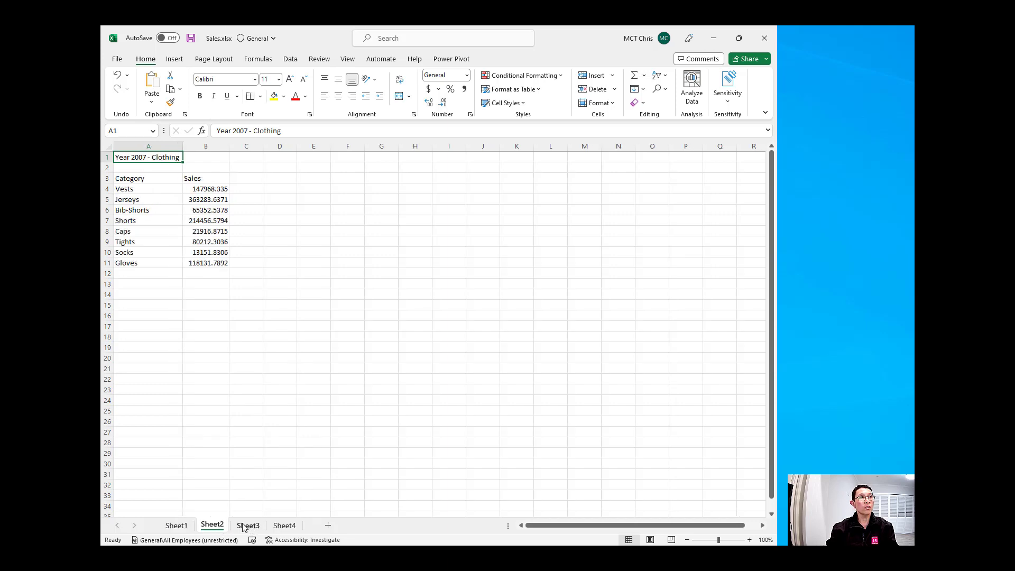
left_click(177, 525)
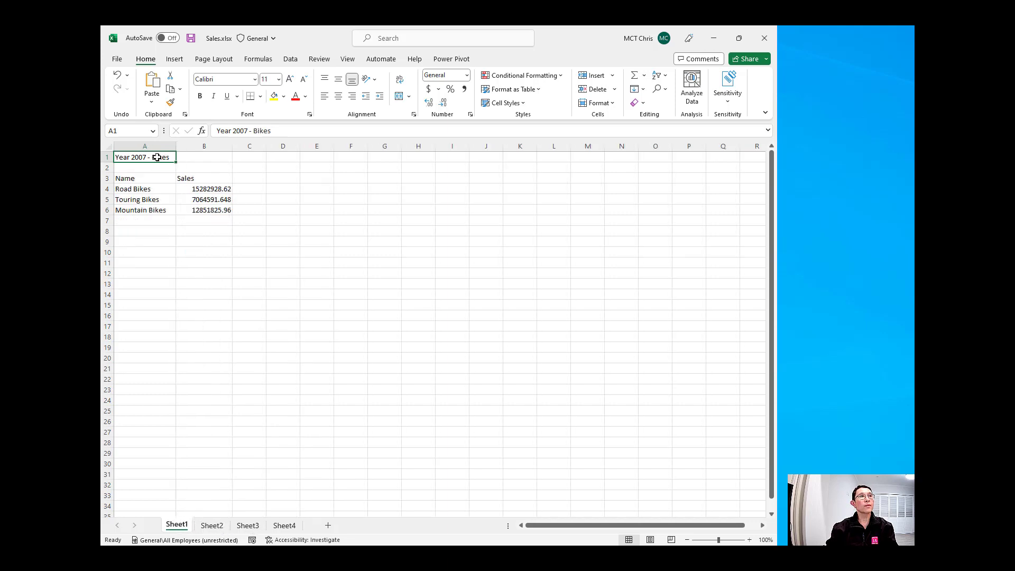
Step: Start Record Actions from the Automate tab on the Bikes sheet
left_click(380, 58)
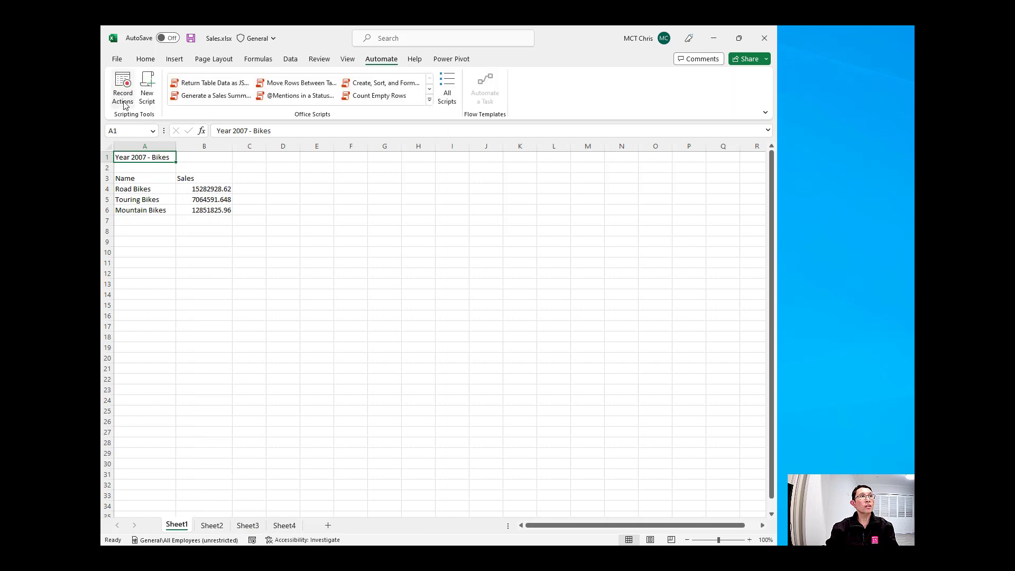
left_click(122, 88)
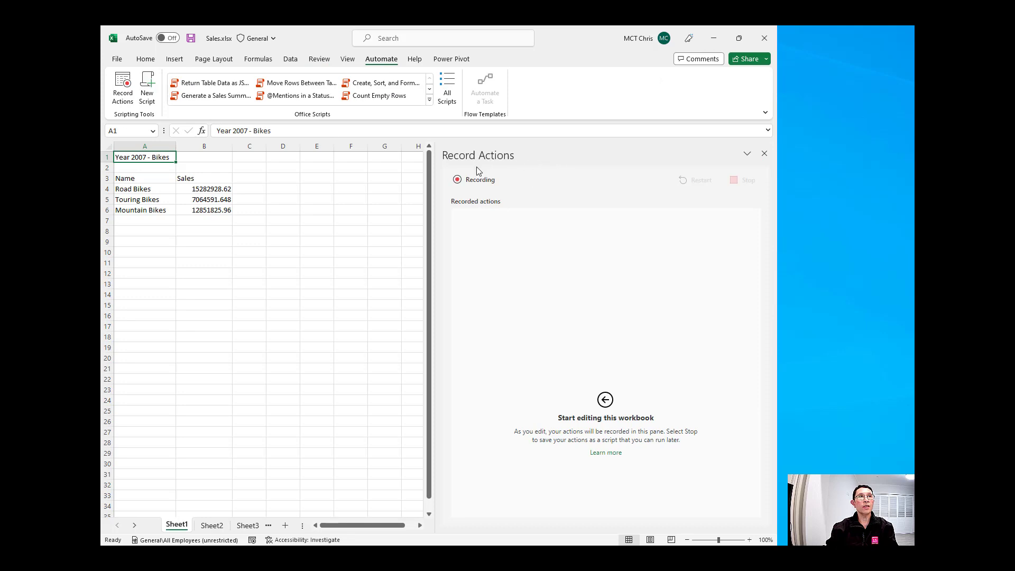
mouse_move(454, 167)
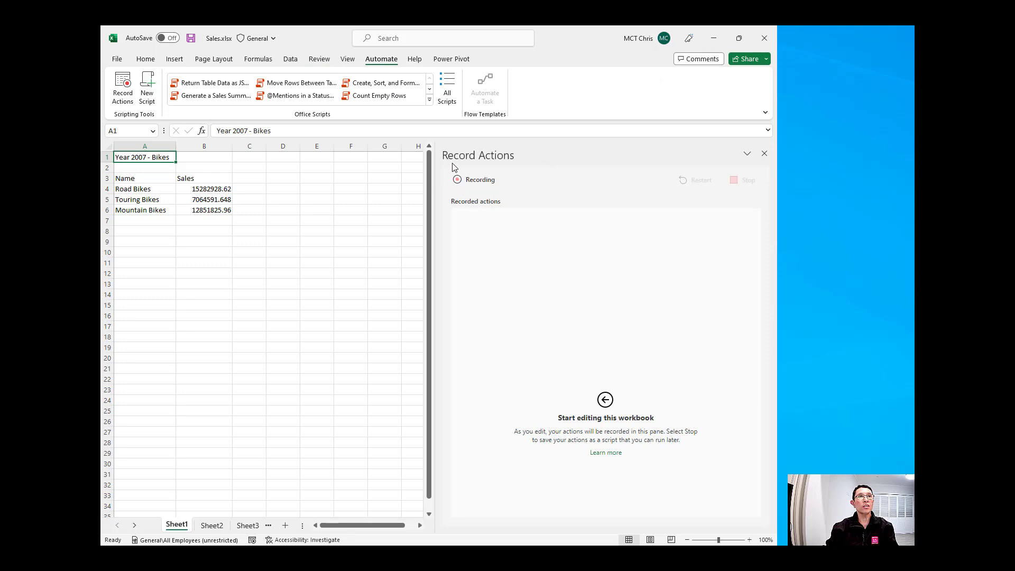
mouse_move(494, 171)
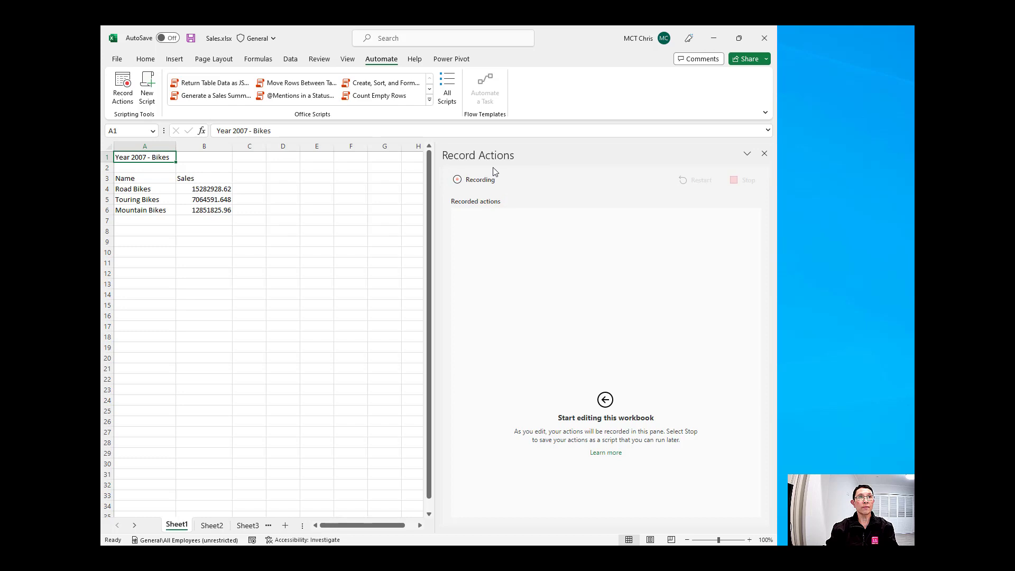
mouse_move(247, 160)
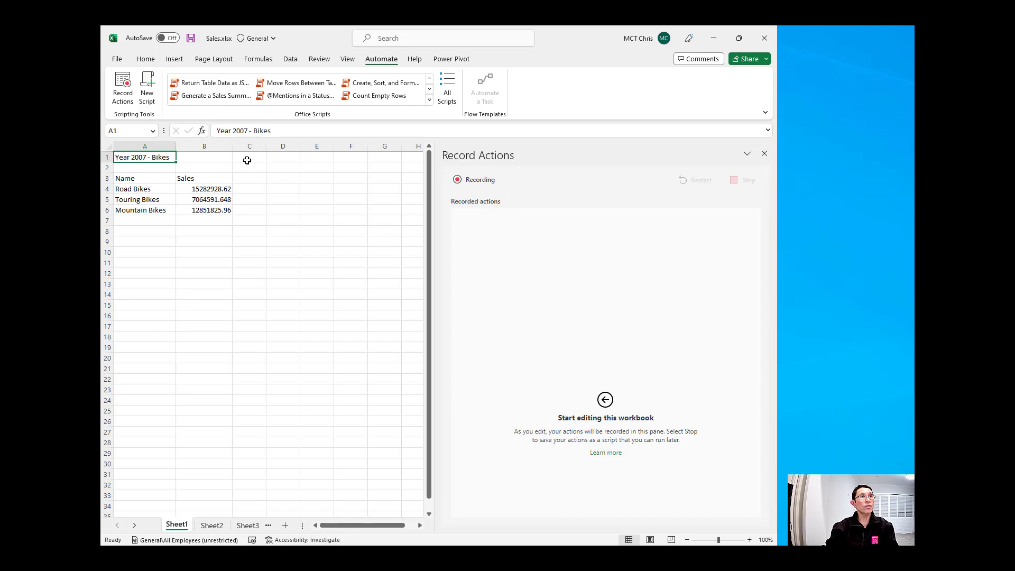
Step: Enter a test value in C1 and give the Sales column B accounting format
left_click(249, 157)
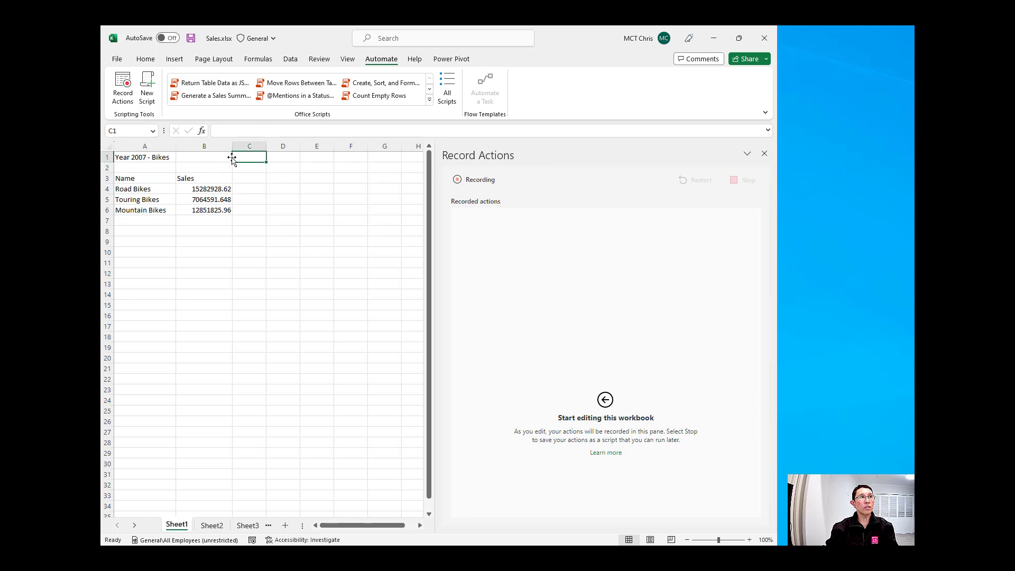
type("test")
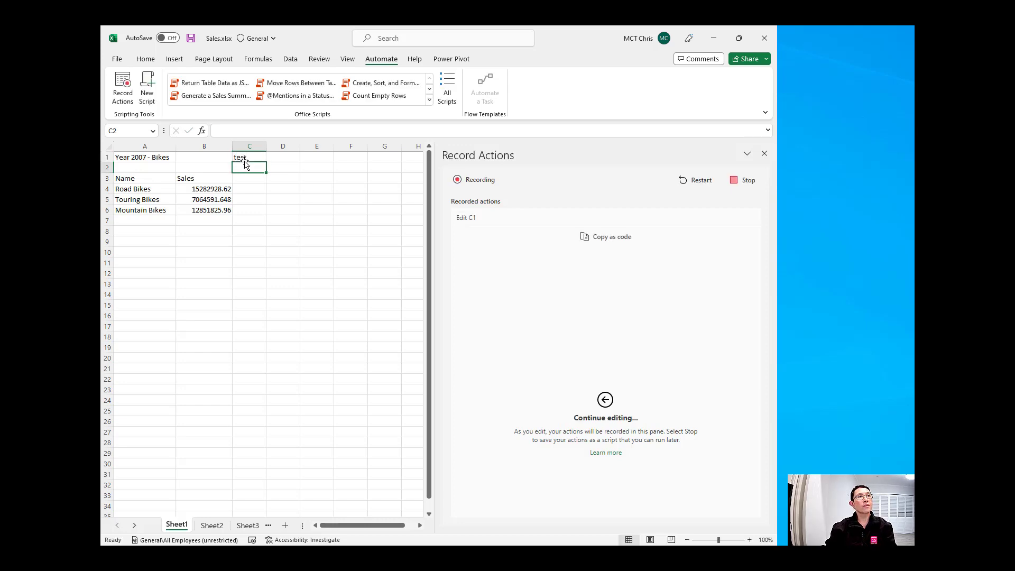
key("Return")
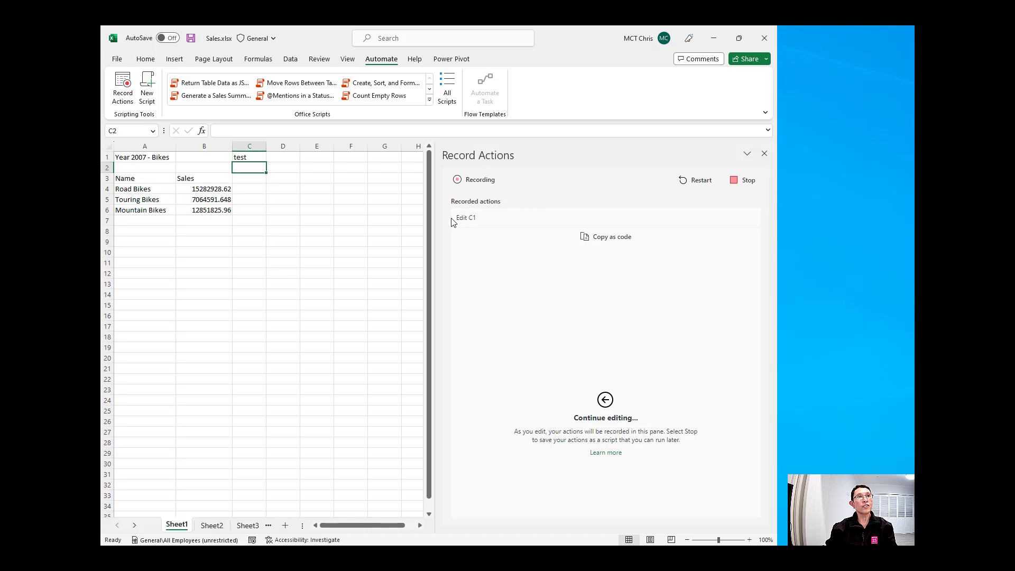
mouse_move(467, 228)
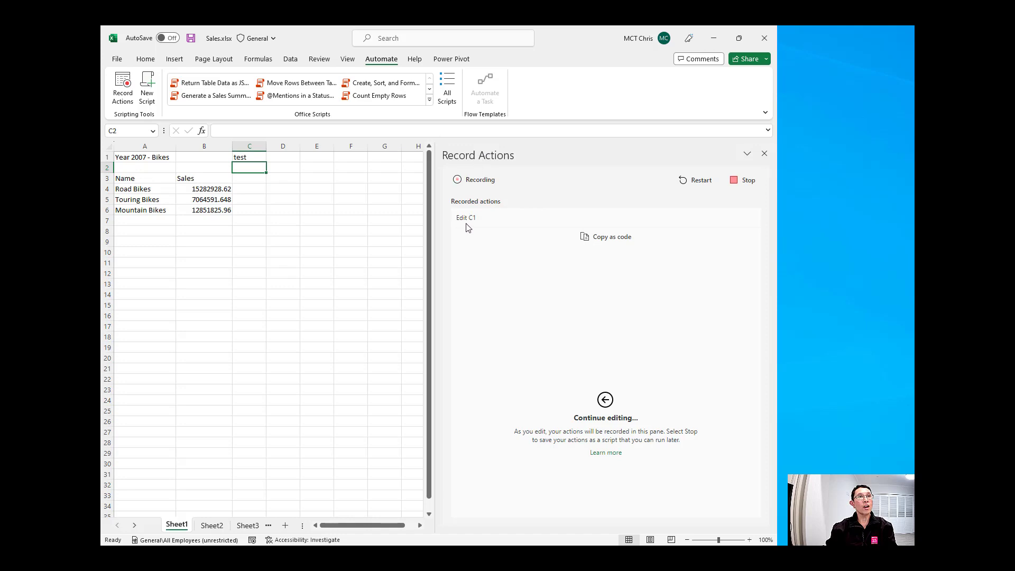
mouse_move(431, 219)
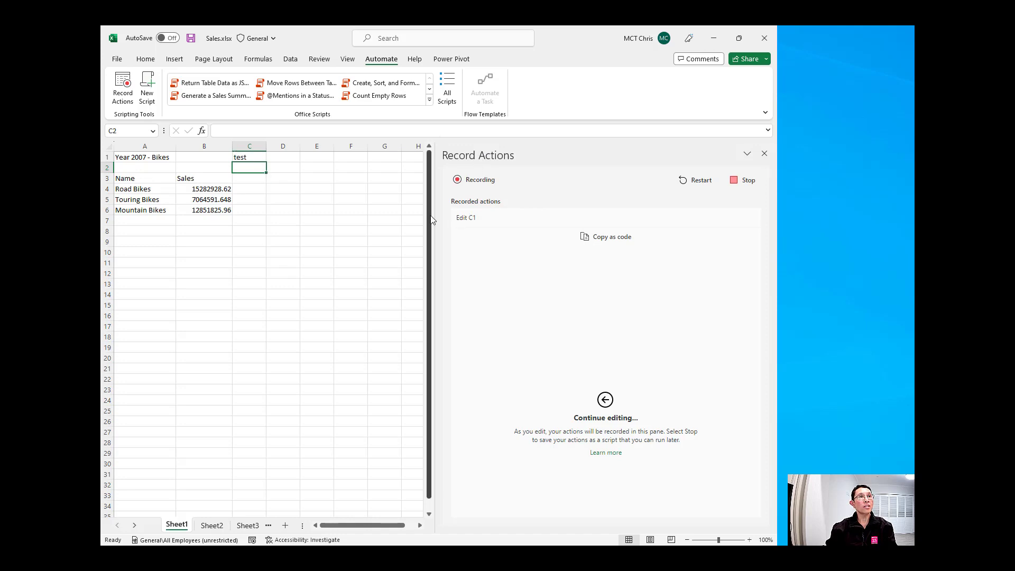
mouse_move(215, 178)
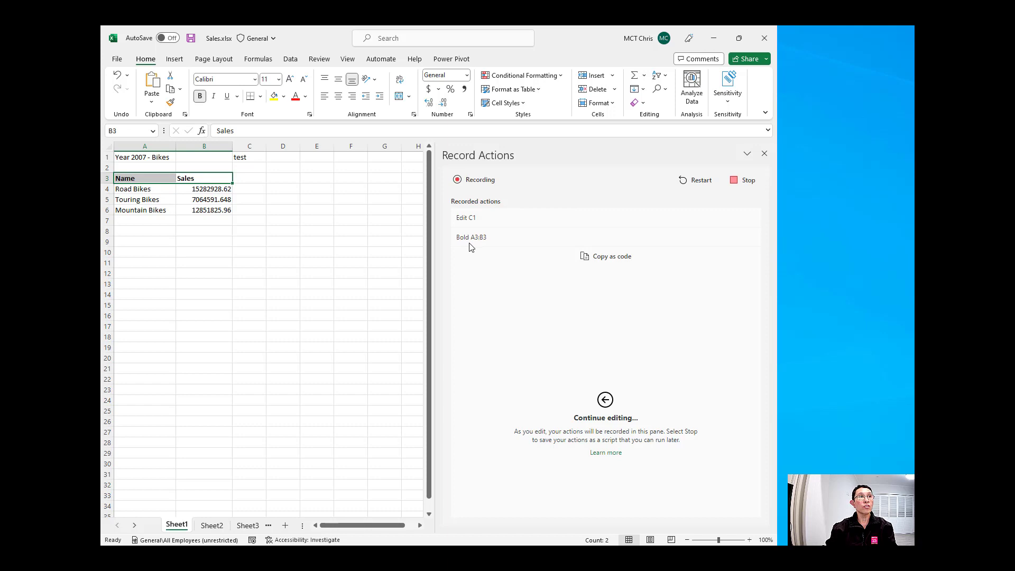
mouse_move(487, 244)
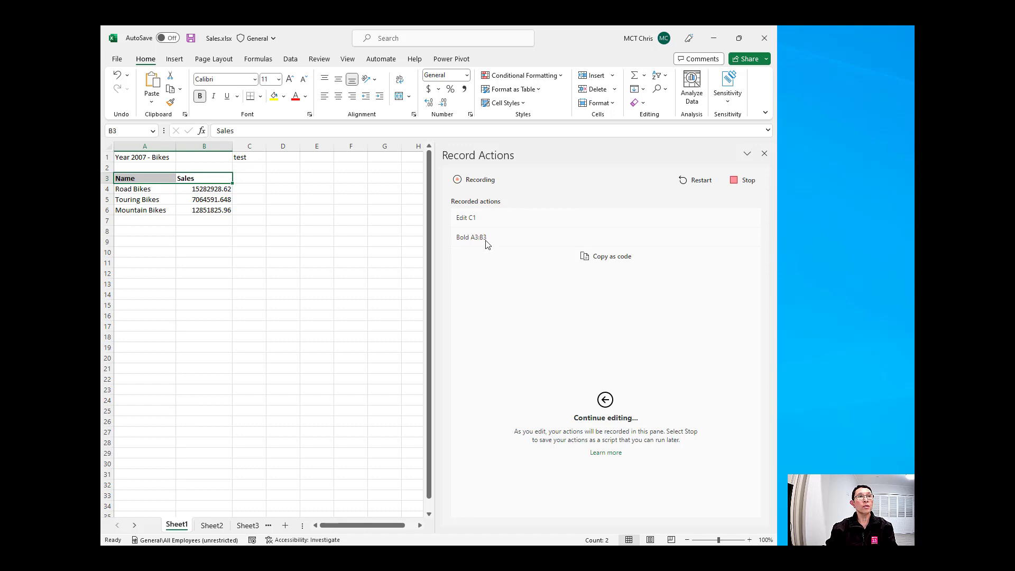
left_click(203, 146)
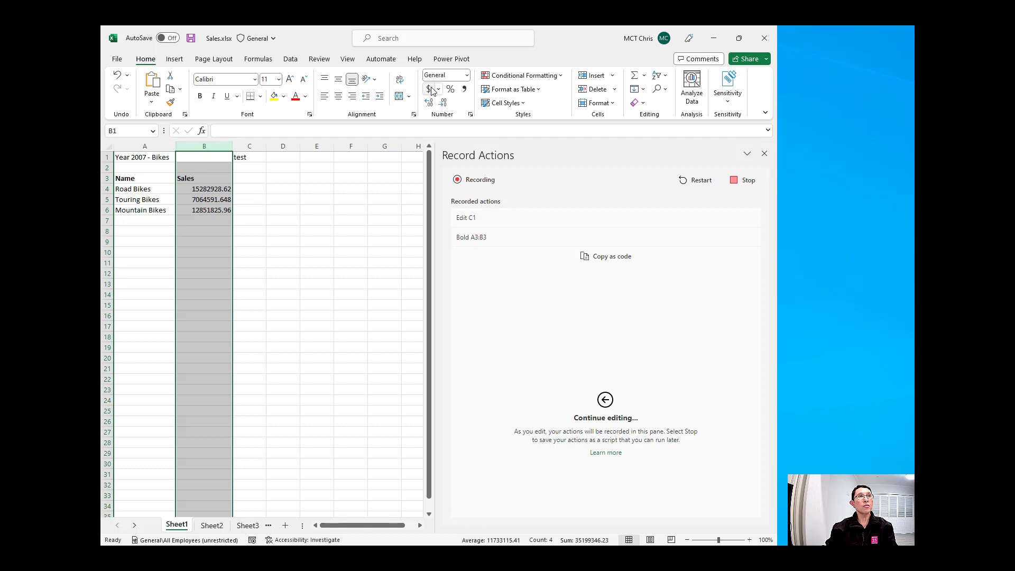
left_click(428, 89)
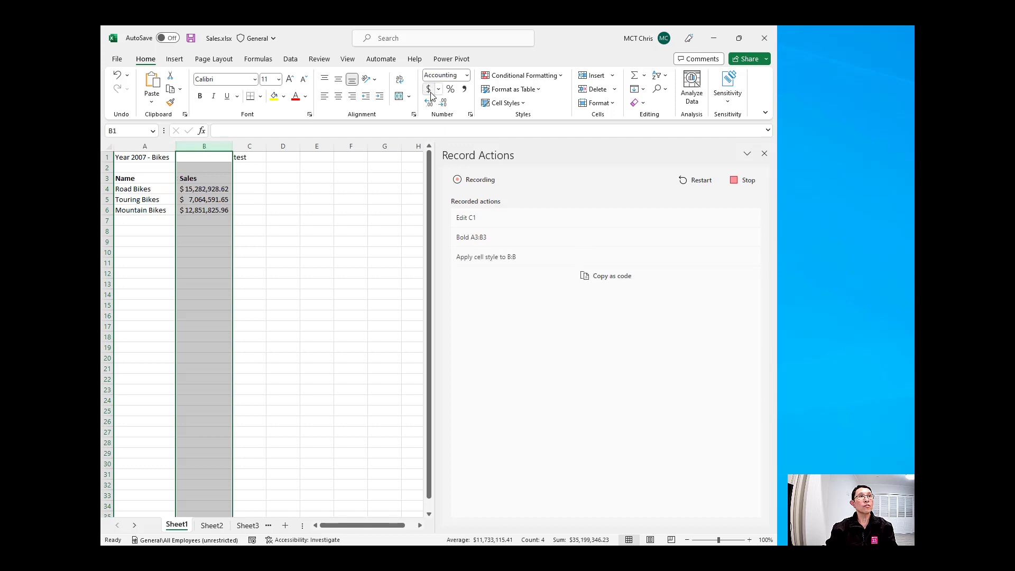
mouse_move(498, 270)
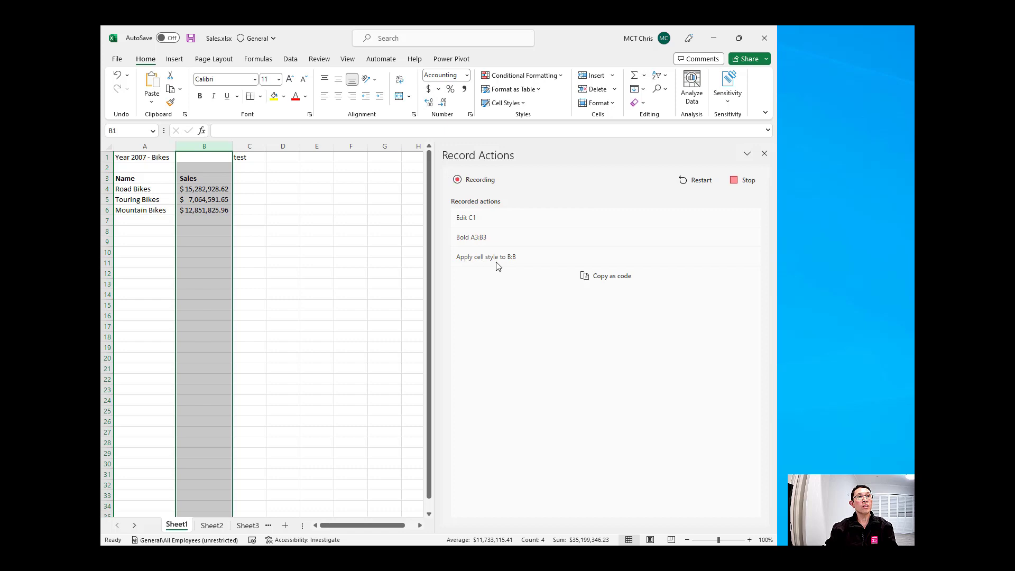
mouse_move(511, 266)
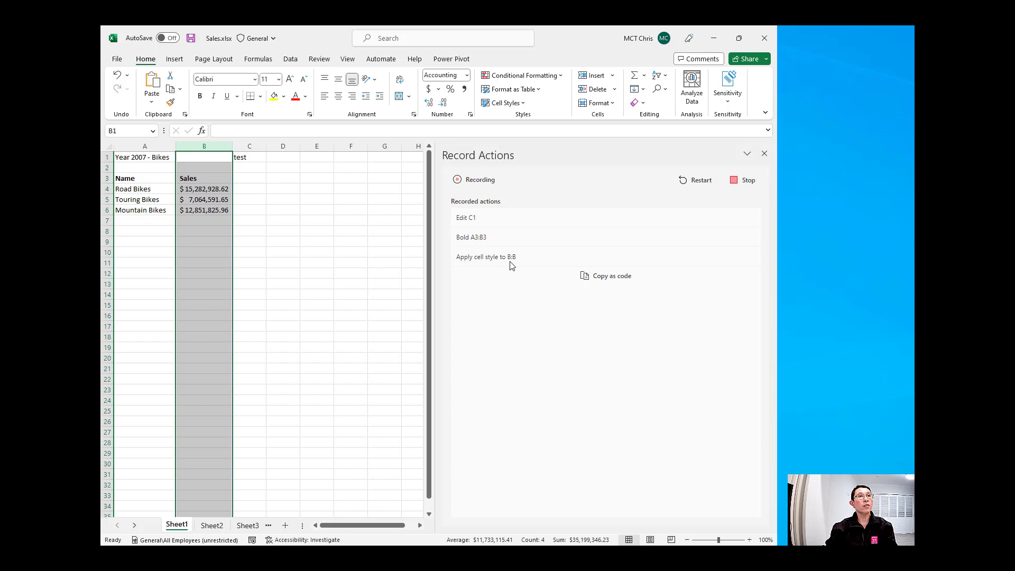
mouse_move(501, 267)
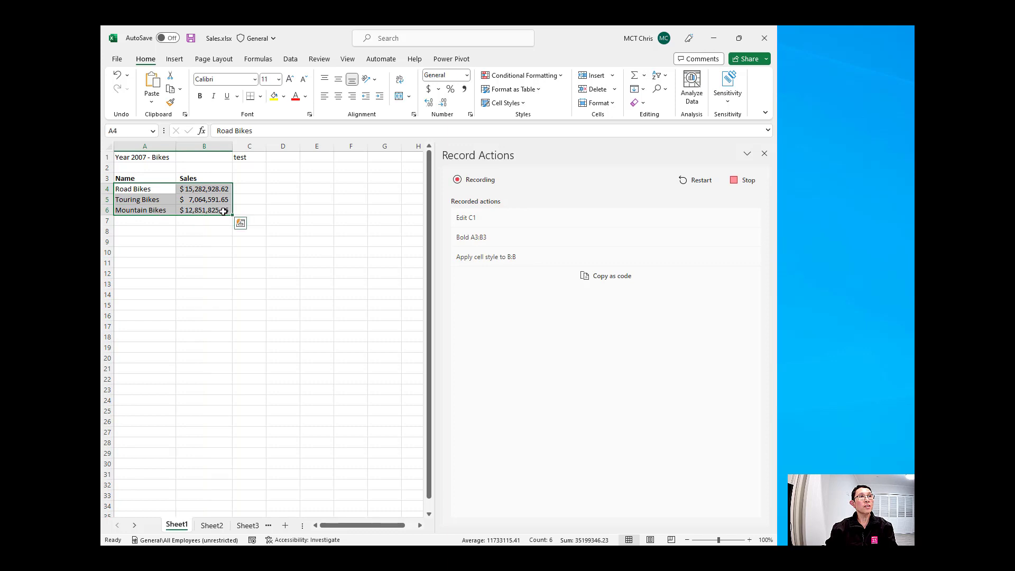
Step: Insert a column chart of the bike sales with data labels and begin renaming its title
left_click(174, 60)
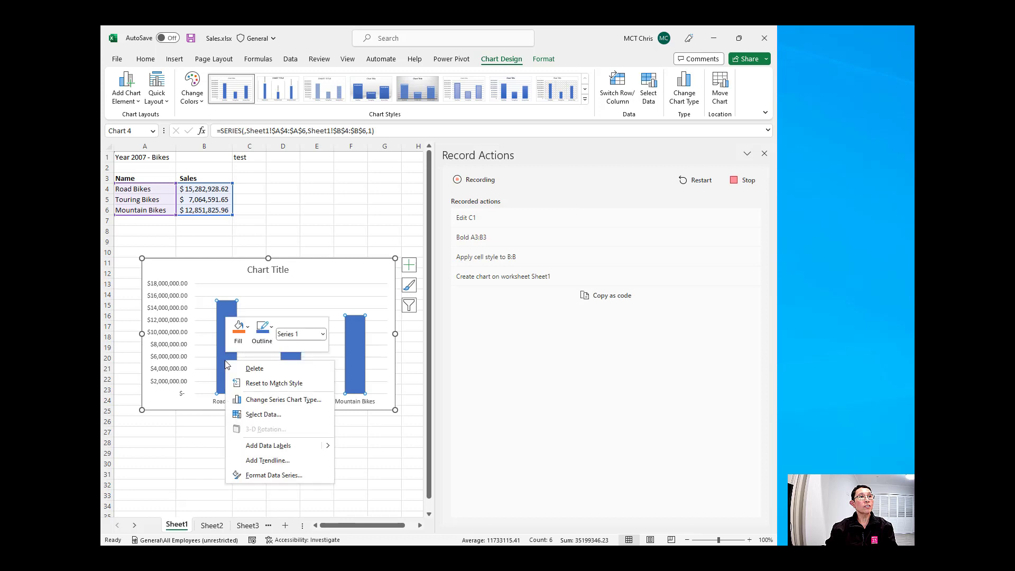
mouse_move(330, 450)
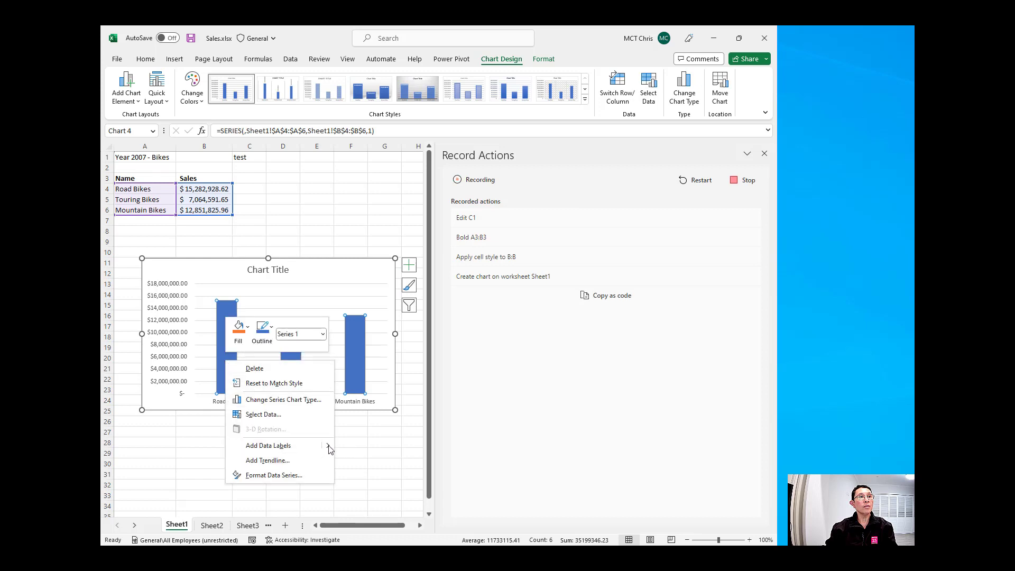
left_click(268, 445)
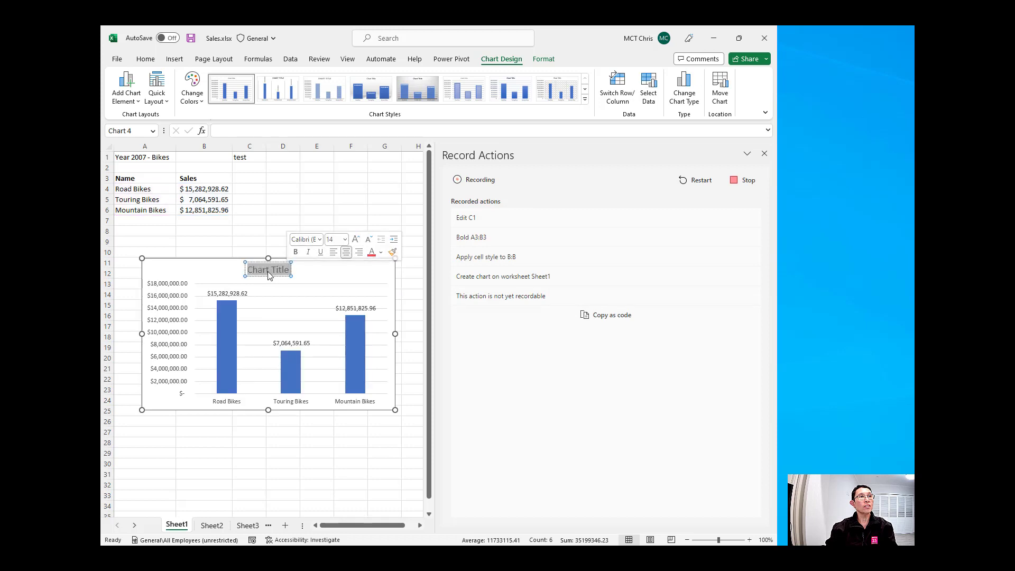
left_click(145, 146)
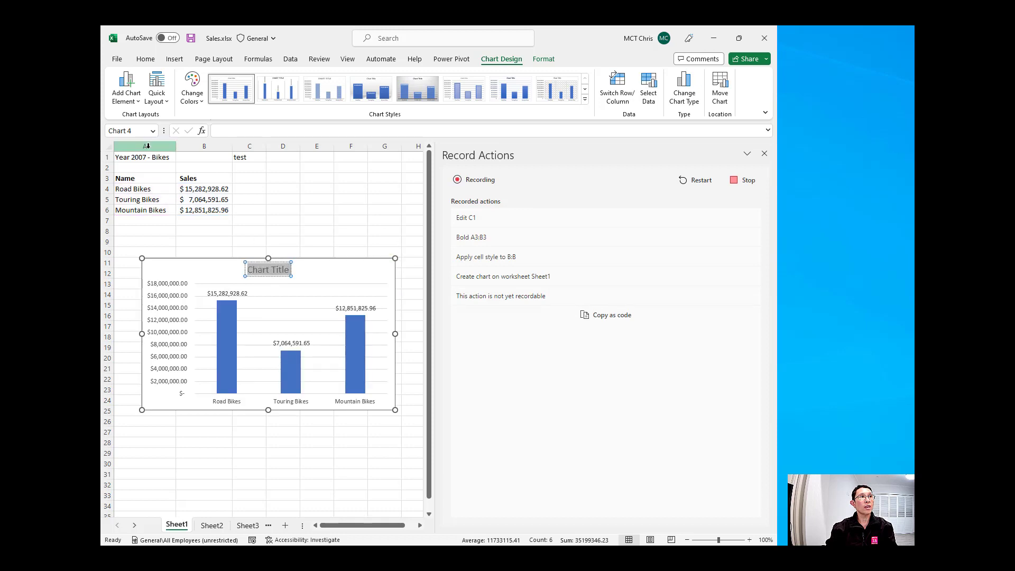
mouse_move(267, 272)
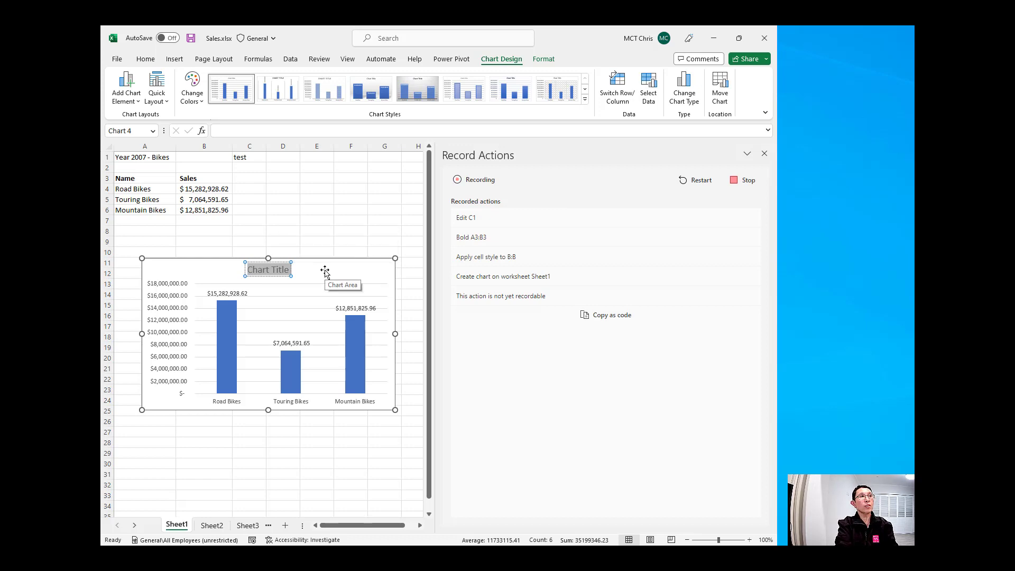
type("Year 2007 - B")
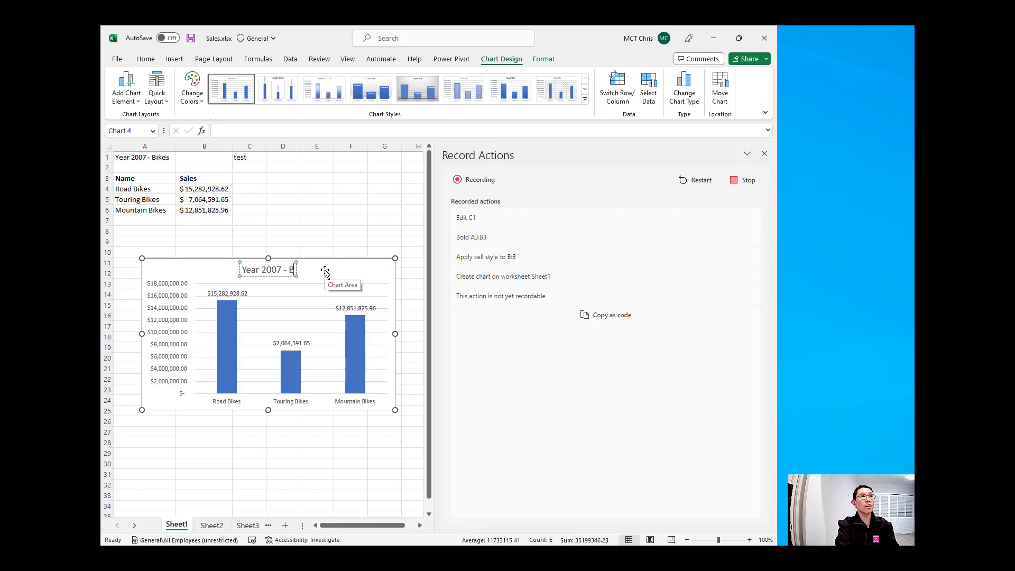
Step: Finish the chart title as Year 2007 - Bikes
type("ikes")
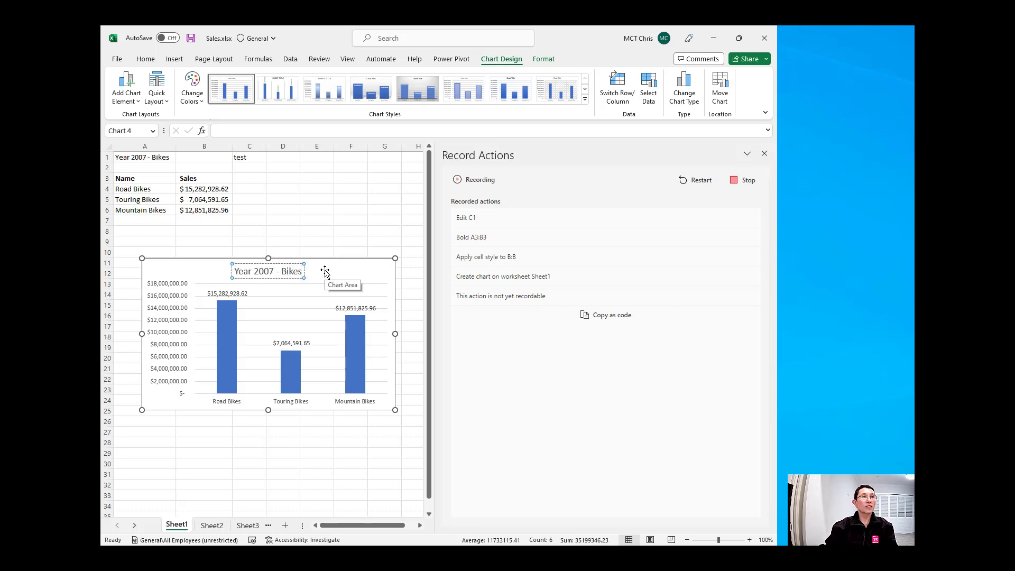
left_click(350, 241)
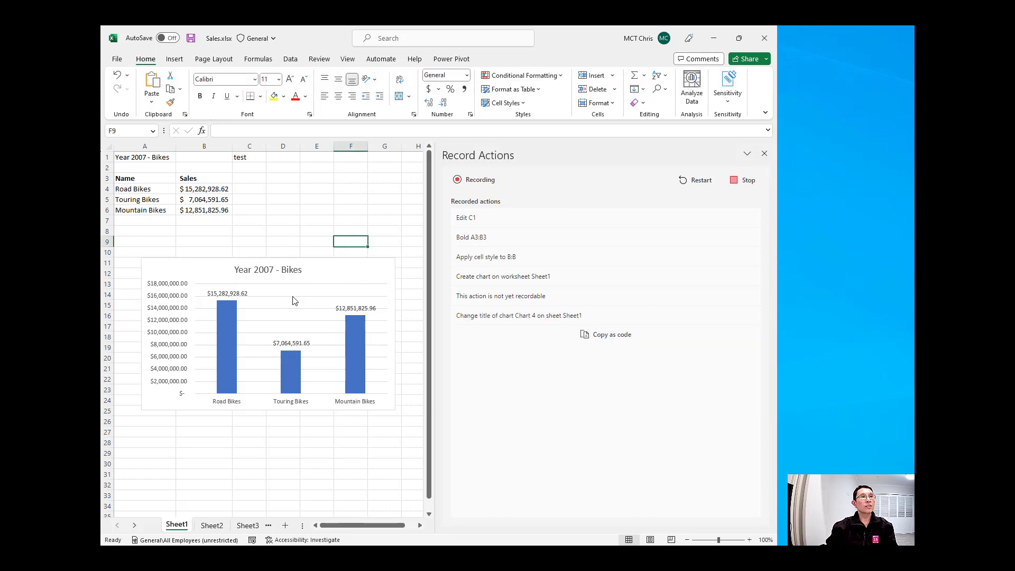
mouse_move(674, 233)
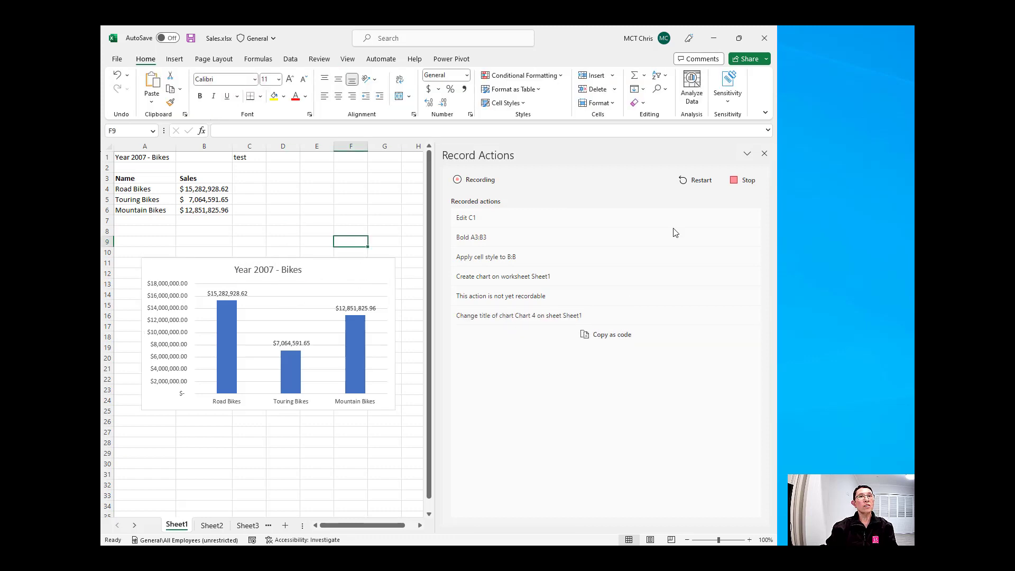
Step: Stop recording and name the saved script Sales Formatting with Chart
left_click(743, 180)
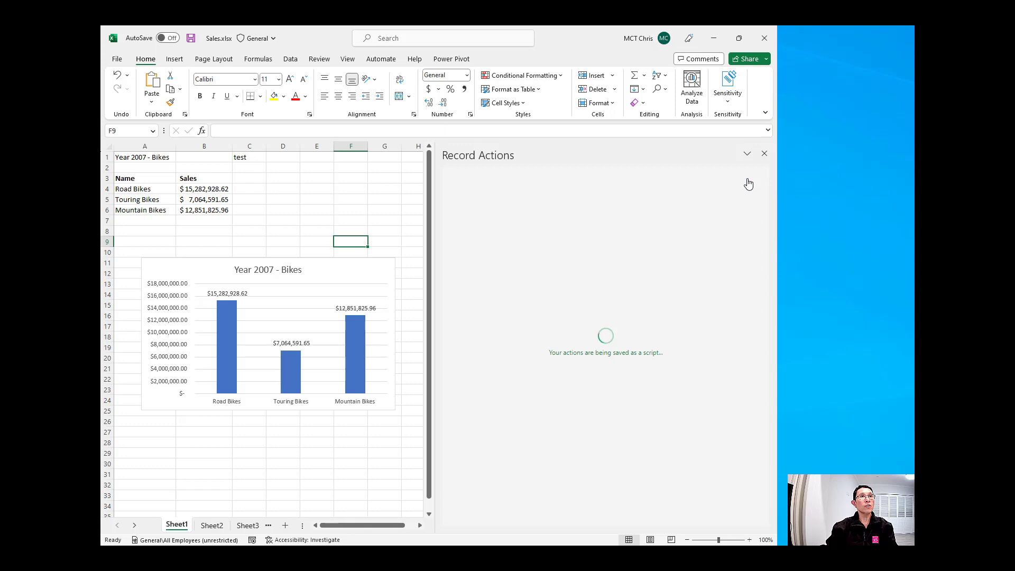
mouse_move(744, 198)
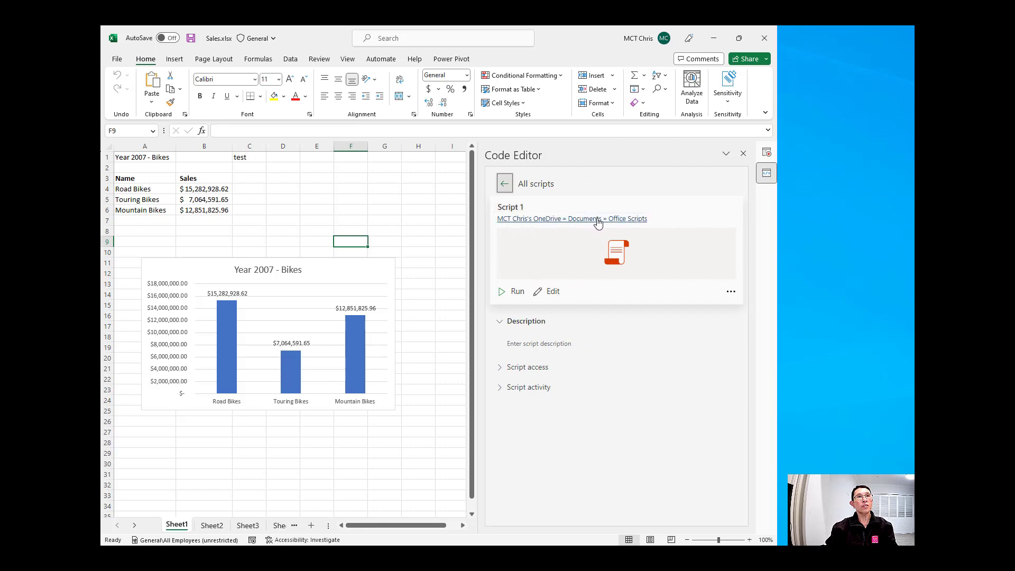
mouse_move(592, 225)
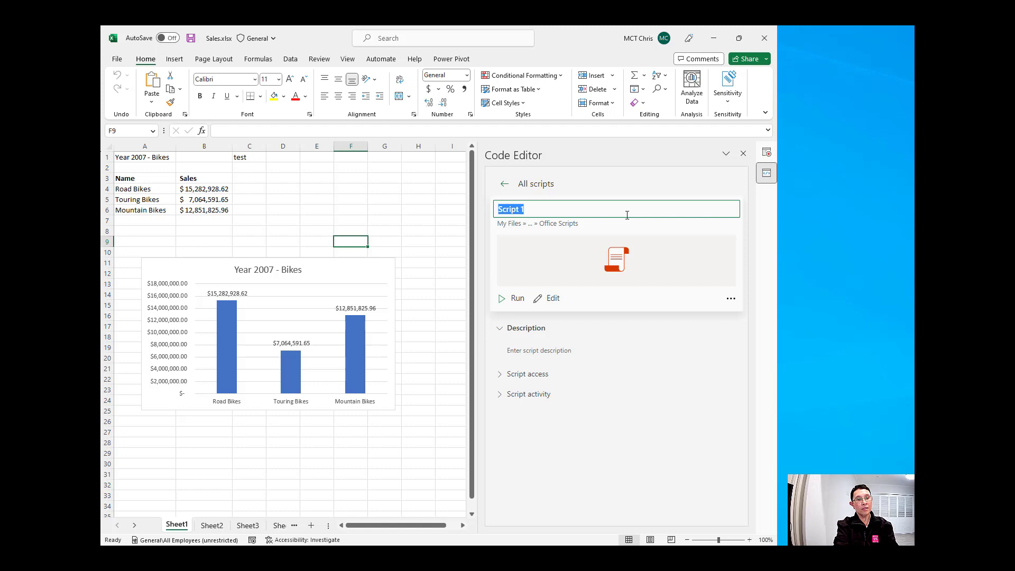
type("Sal")
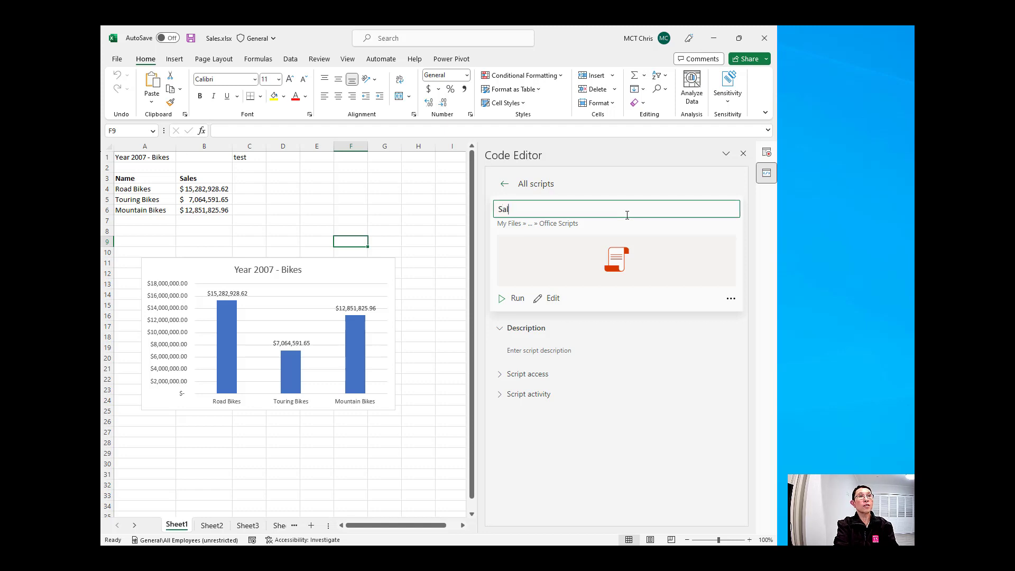
type("es F")
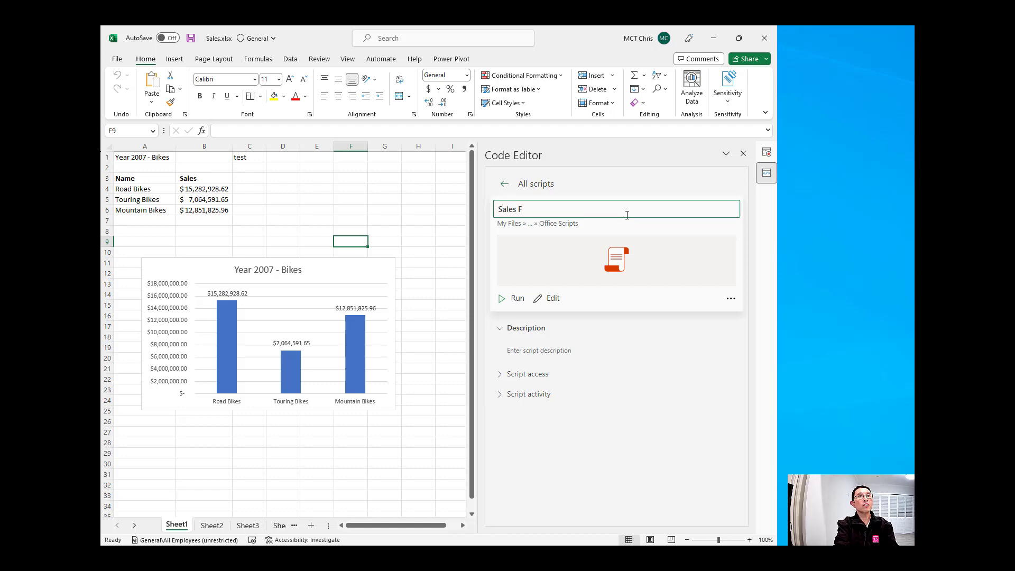
type("ormatting with")
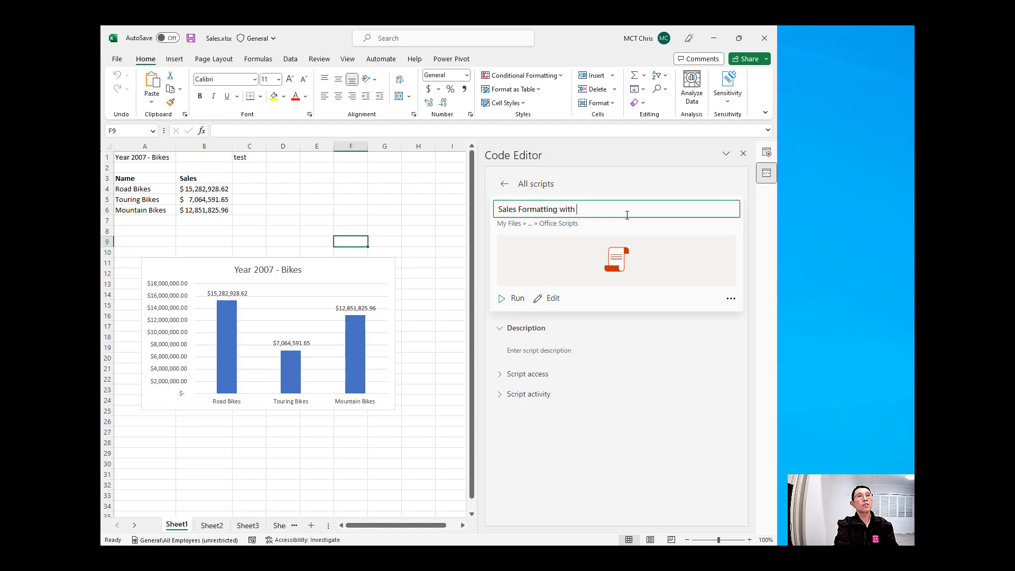
type("Chart")
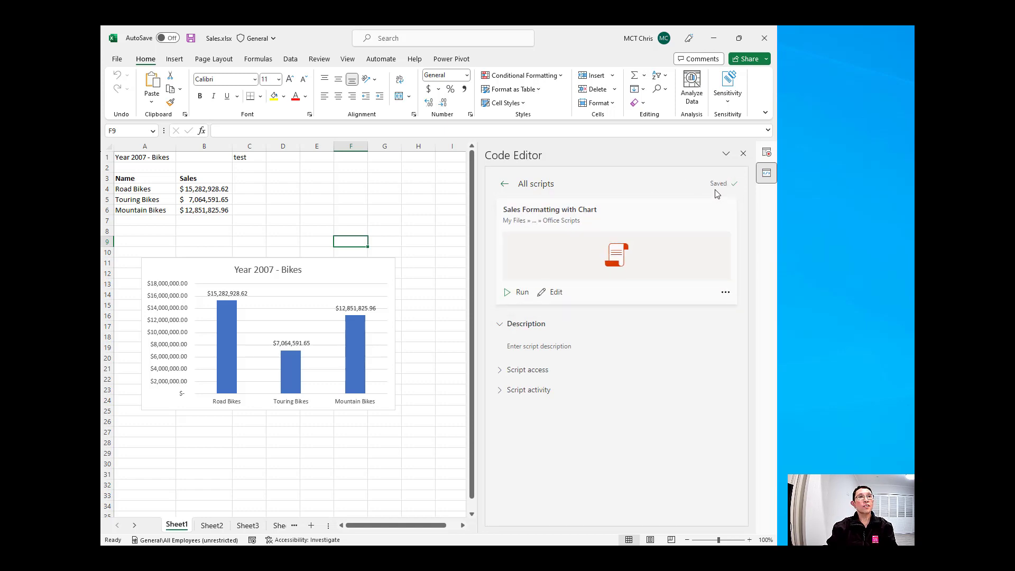
mouse_move(615, 214)
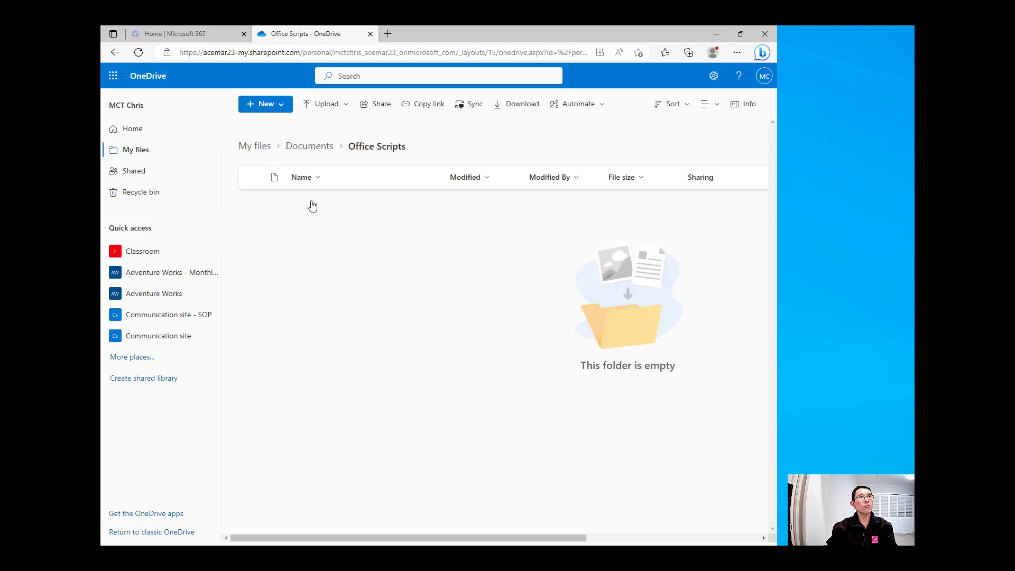
mouse_move(372, 213)
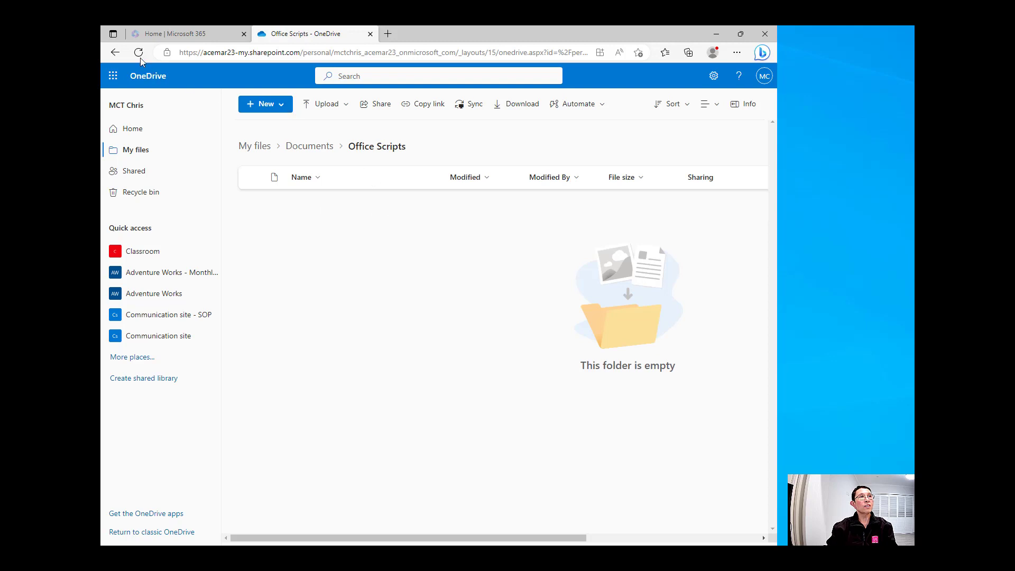
Step: Refresh the OneDrive Office Scripts folder listing to look for the new script
left_click(137, 53)
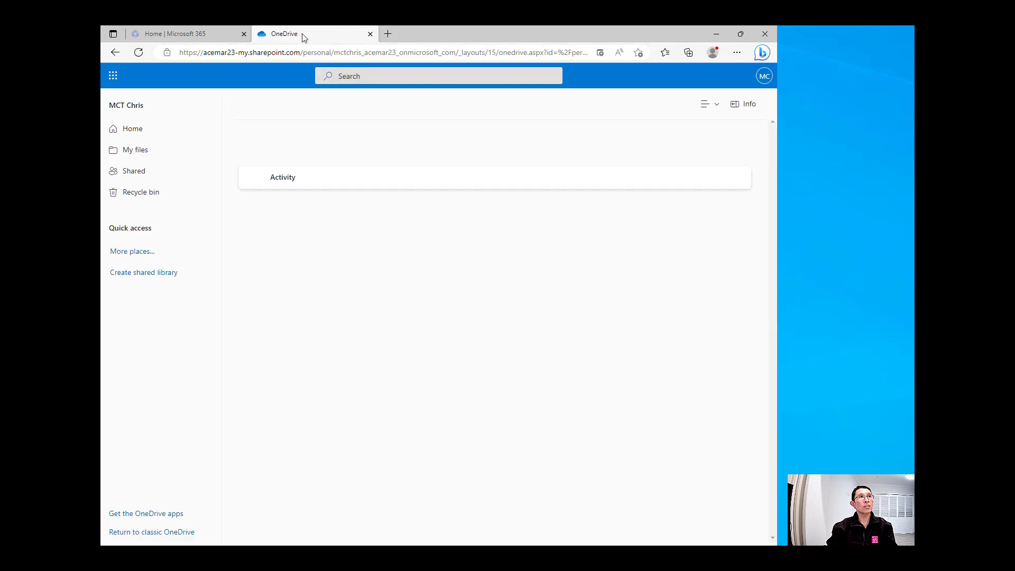
left_click(136, 149)
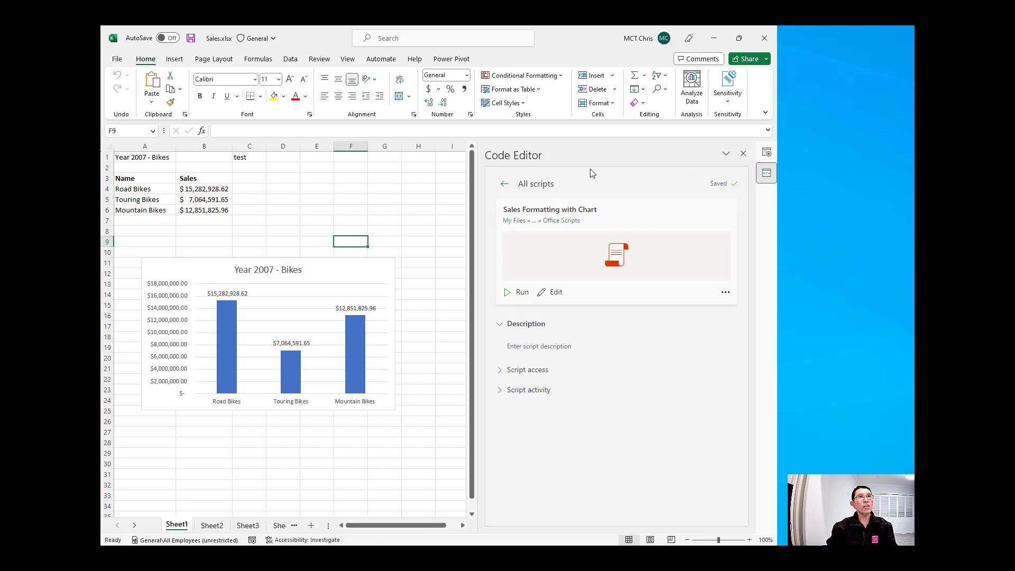
Step: Close the recording panes and reopen Sales Formatting with Chart from All Scripts
left_click(765, 153)
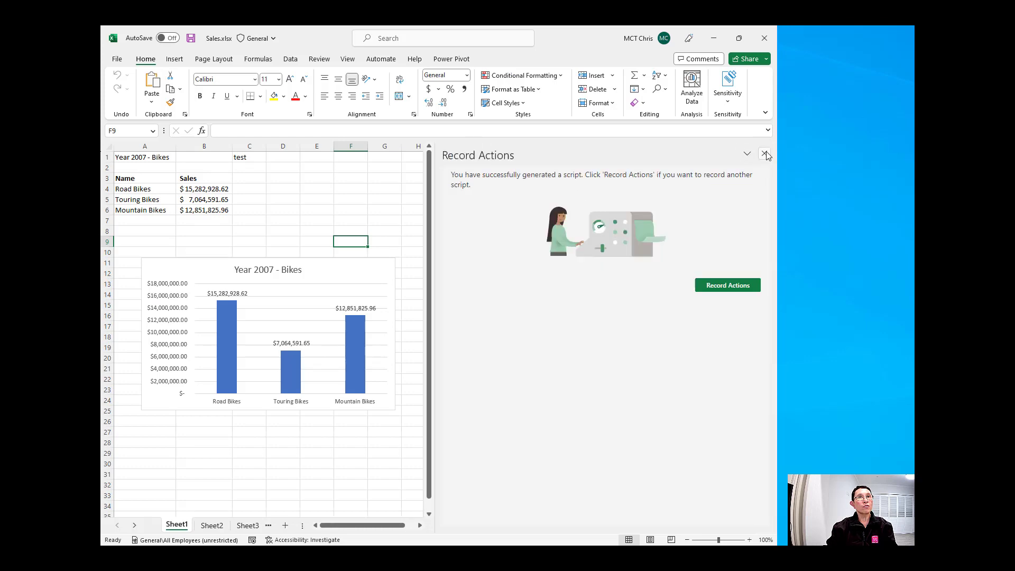
left_click(767, 154)
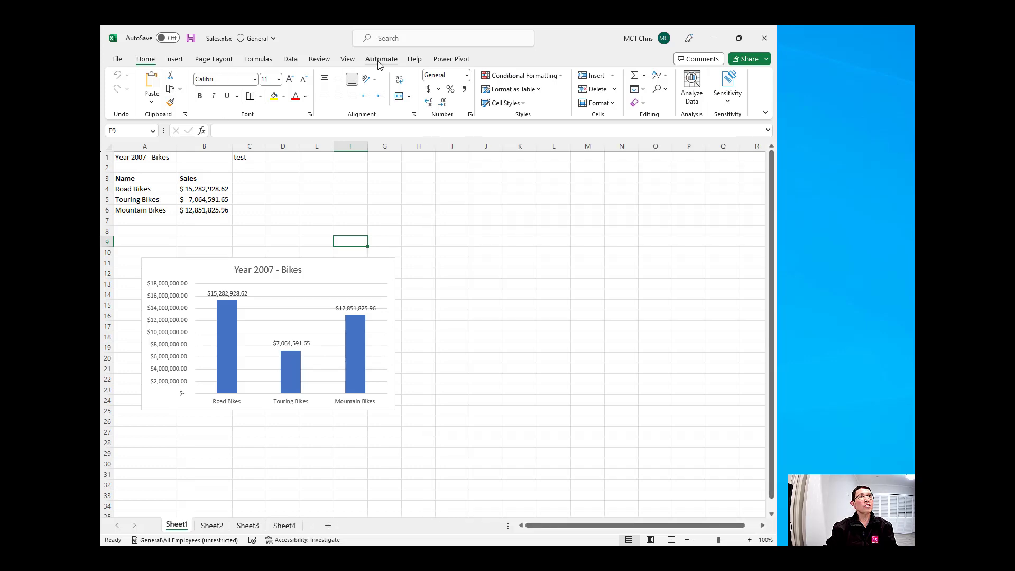
left_click(382, 59)
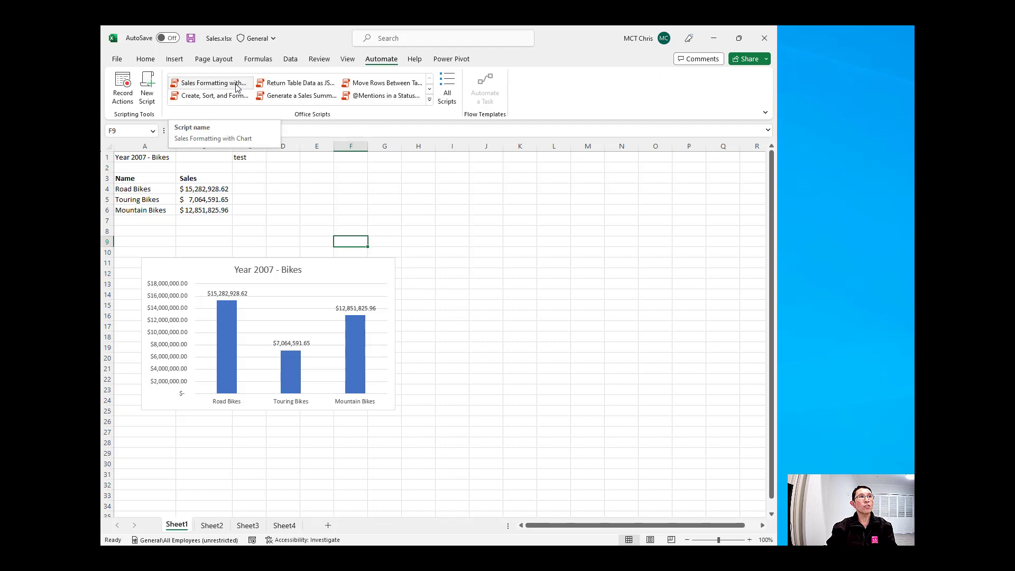
left_click(213, 82)
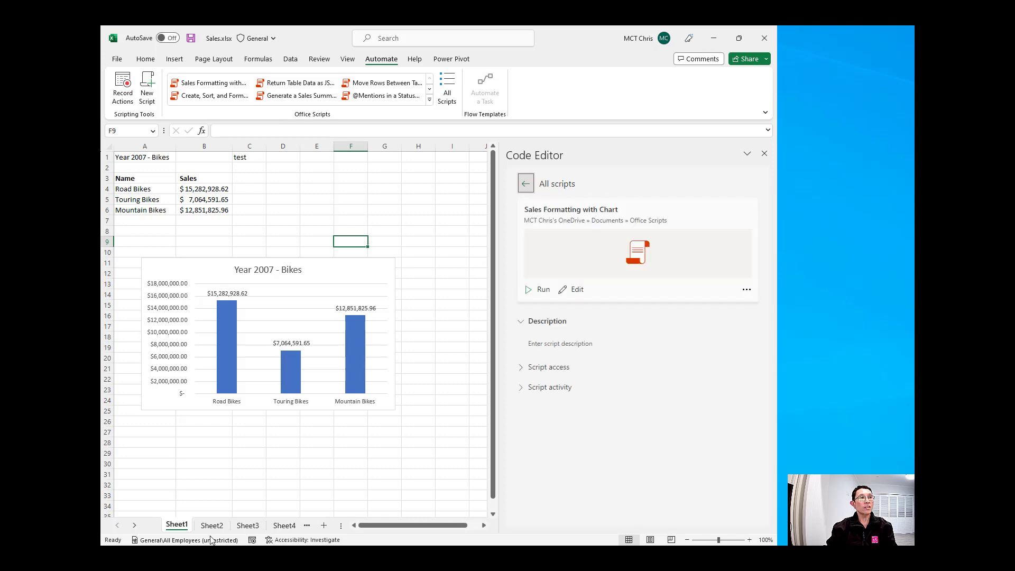
Step: Run the script on Sheet2's clothing sales and inspect the chart's Year 2007 - Bikes title
left_click(211, 525)
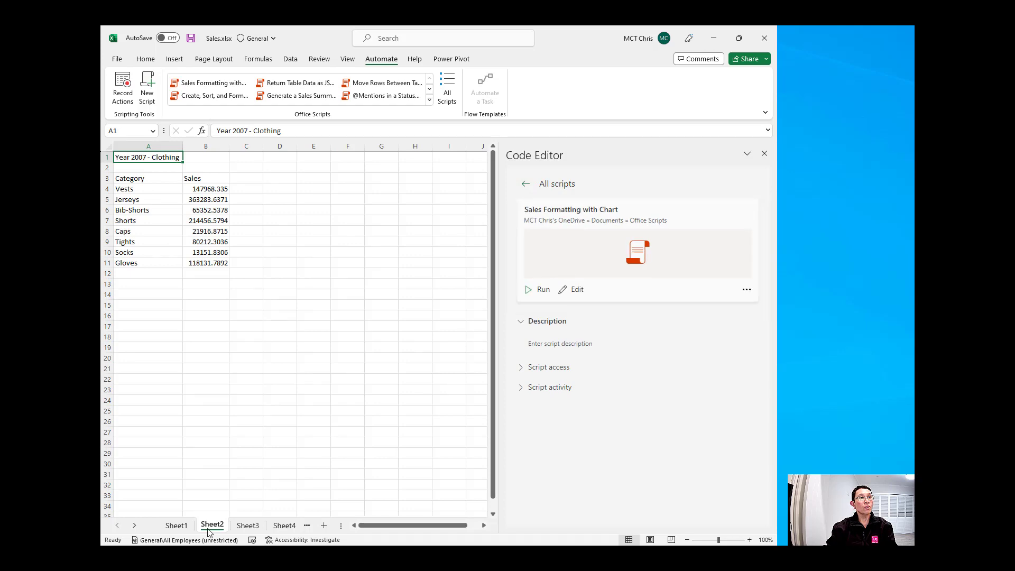
left_click(543, 289)
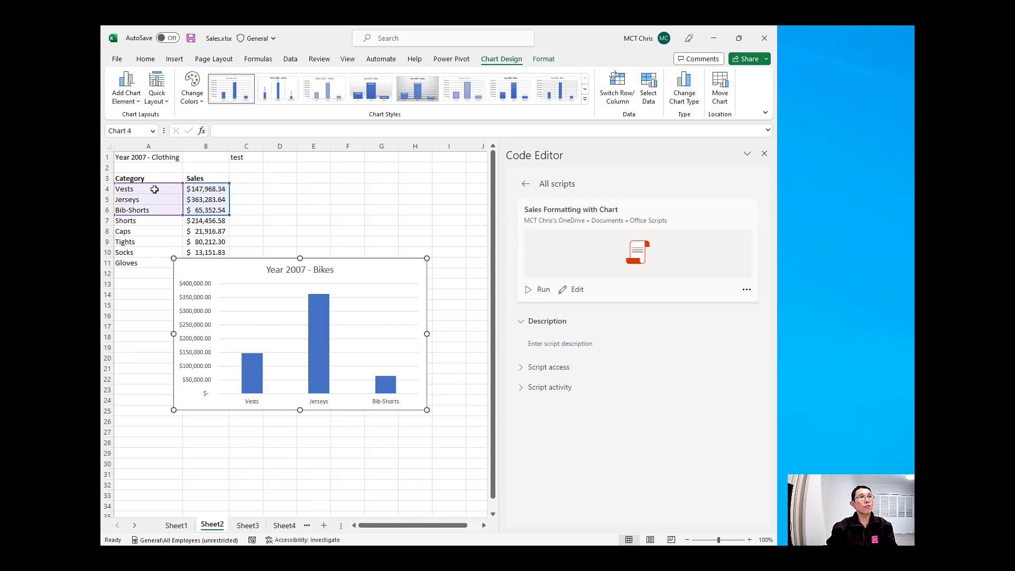
mouse_move(146, 169)
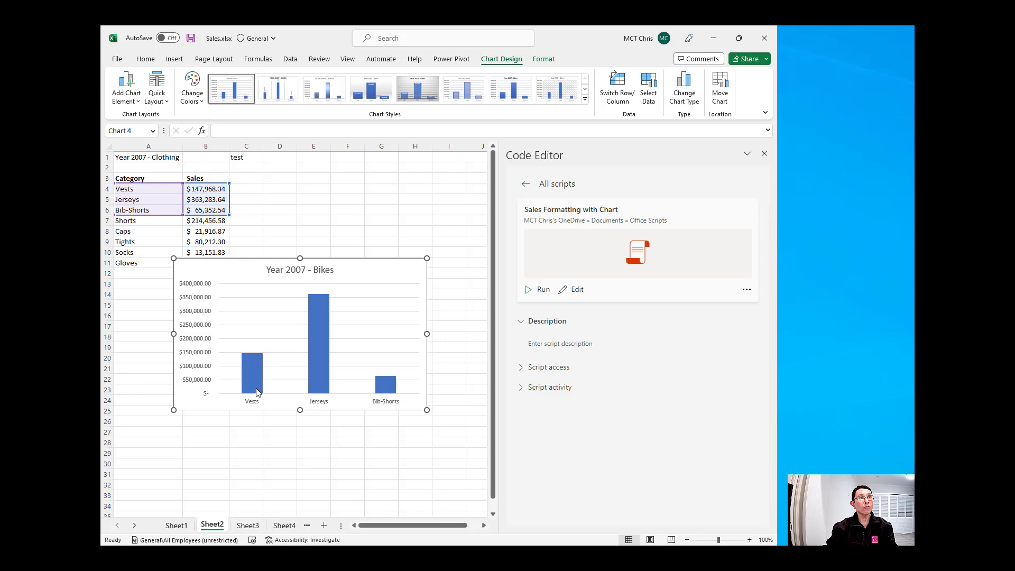
mouse_move(311, 299)
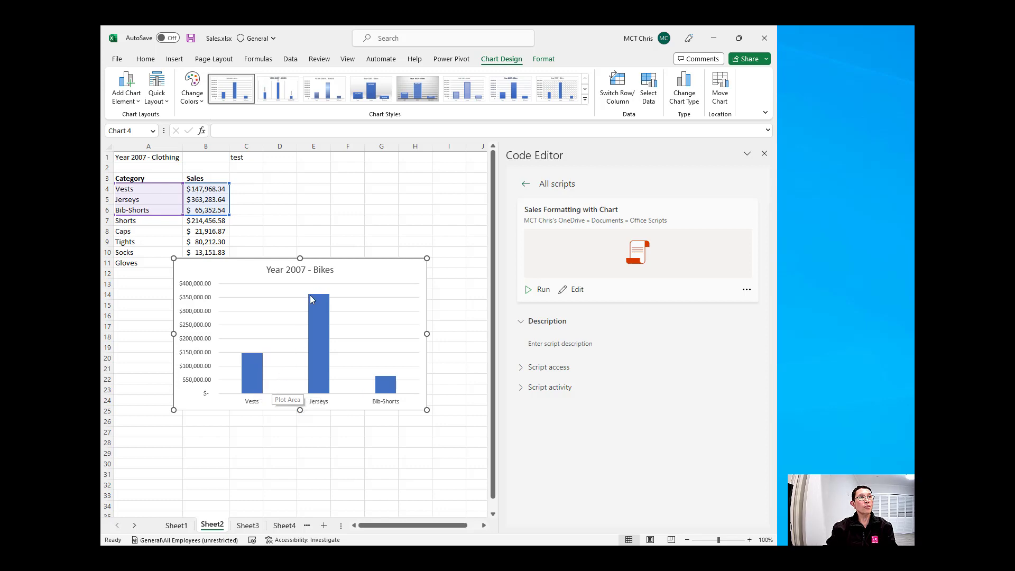
left_click(299, 269)
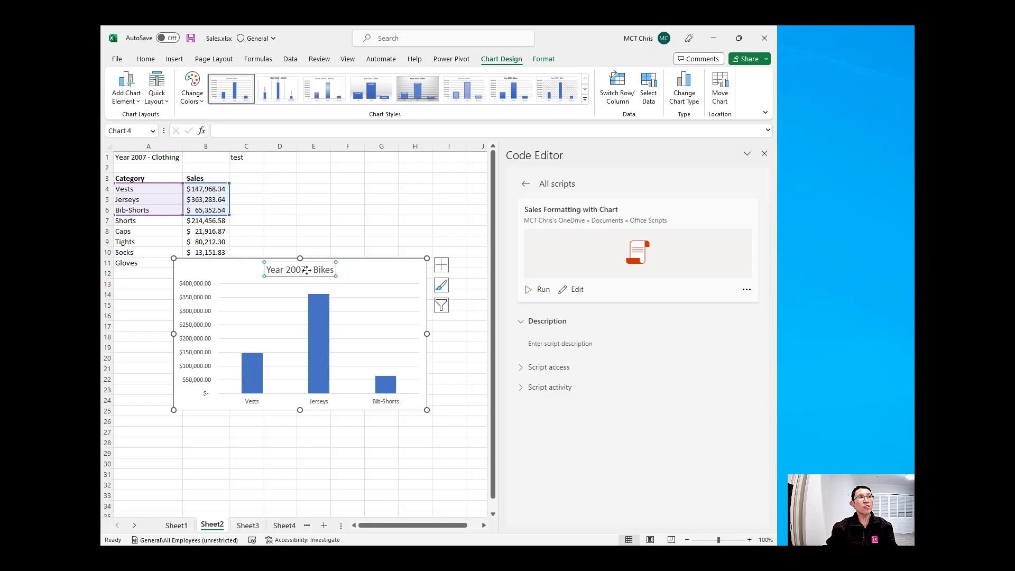
mouse_move(301, 270)
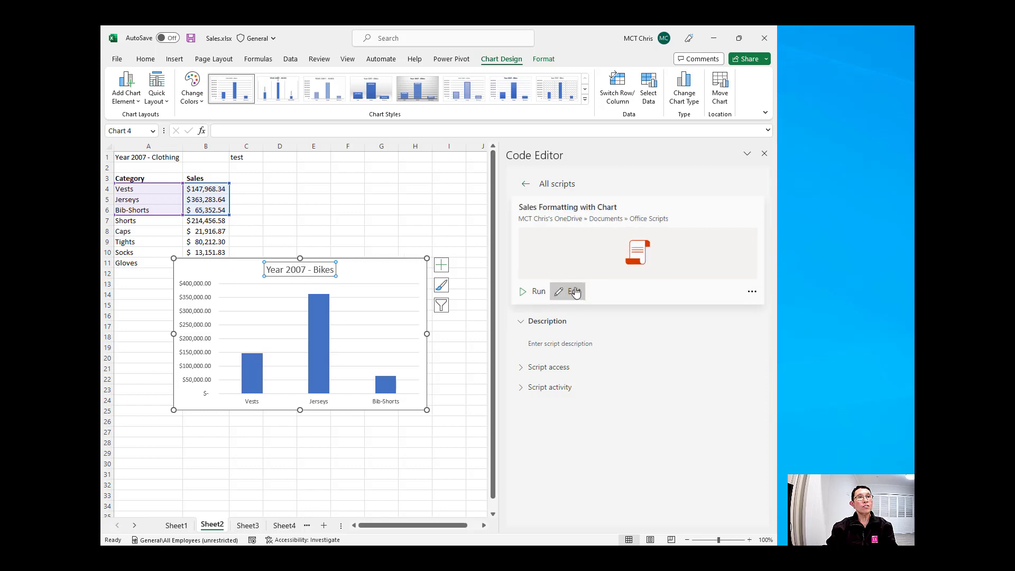
Step: Edit the script's code, checking the C1 test value and the hard-coded A3:B3 range
left_click(572, 290)
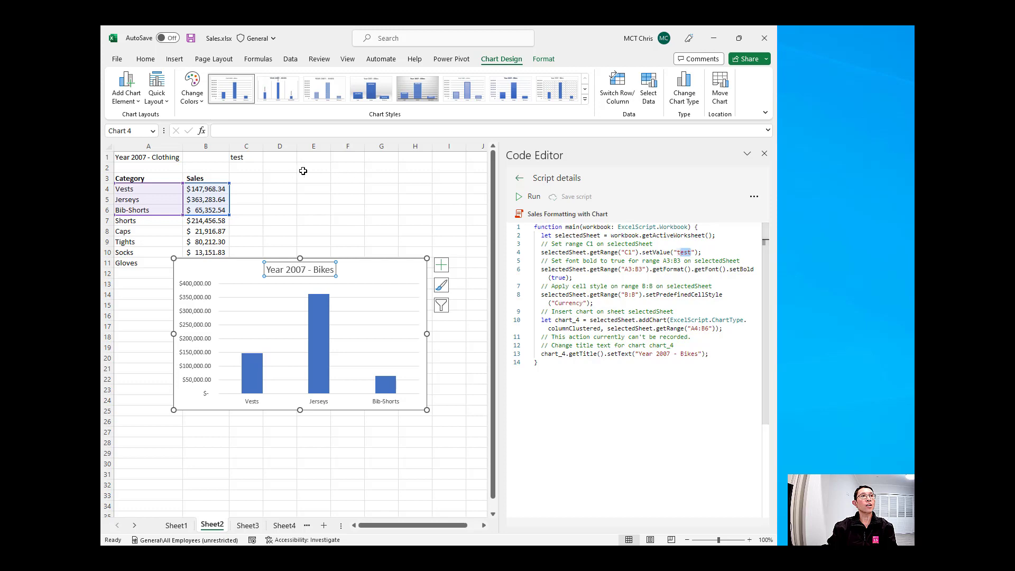
left_click(244, 158)
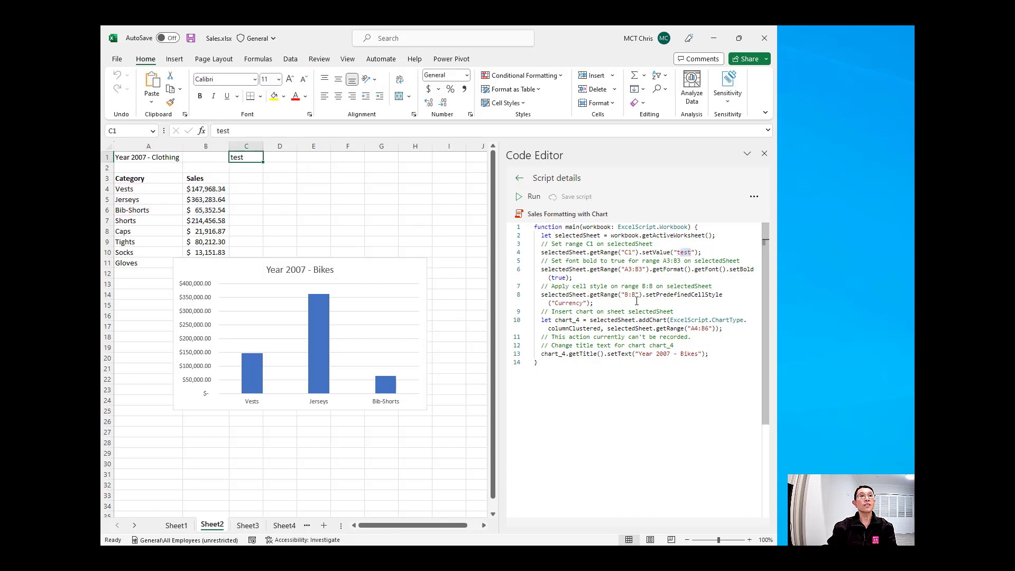
double_click(633, 269)
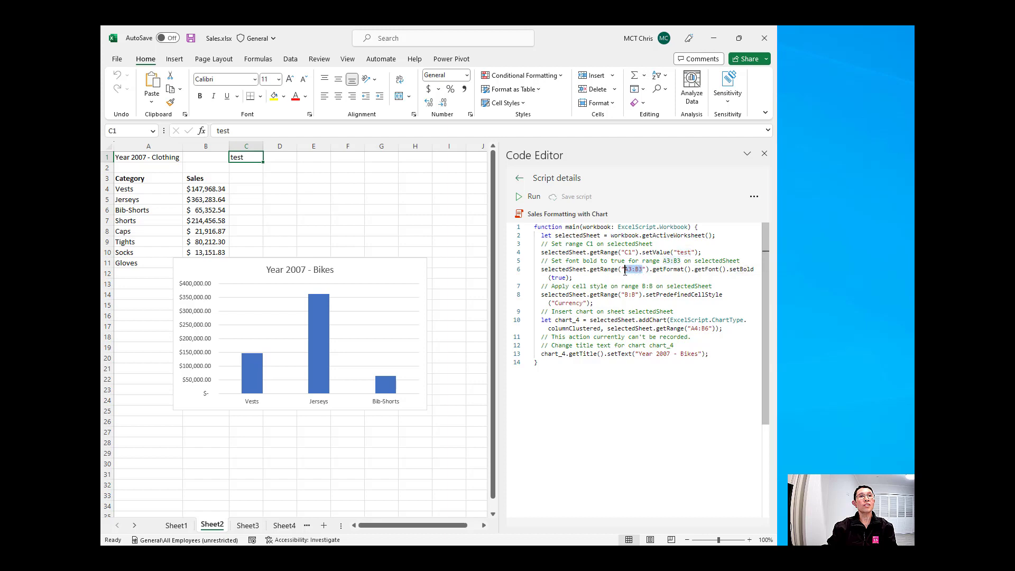
mouse_move(243, 209)
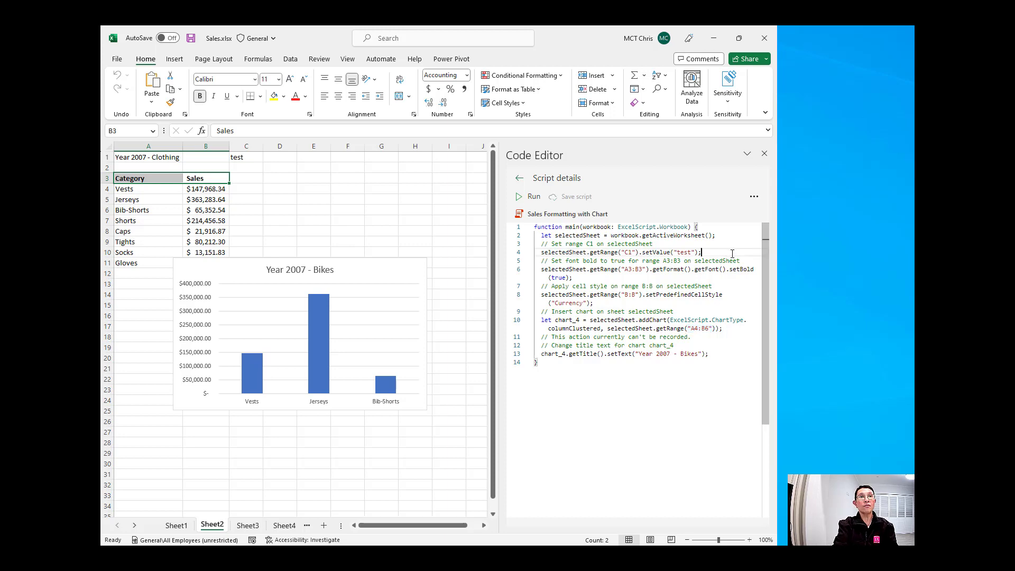
Step: Add a 'set range' comment and let myrange = selectedSheet.getRange("A4").getSurroundingRegion().getAddress();
key("Enter")
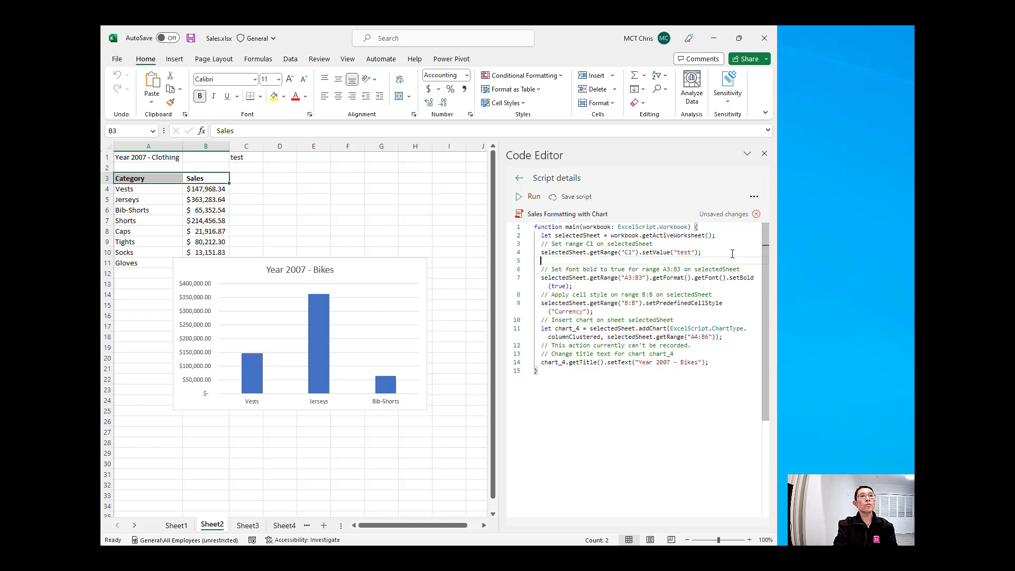
type("// s")
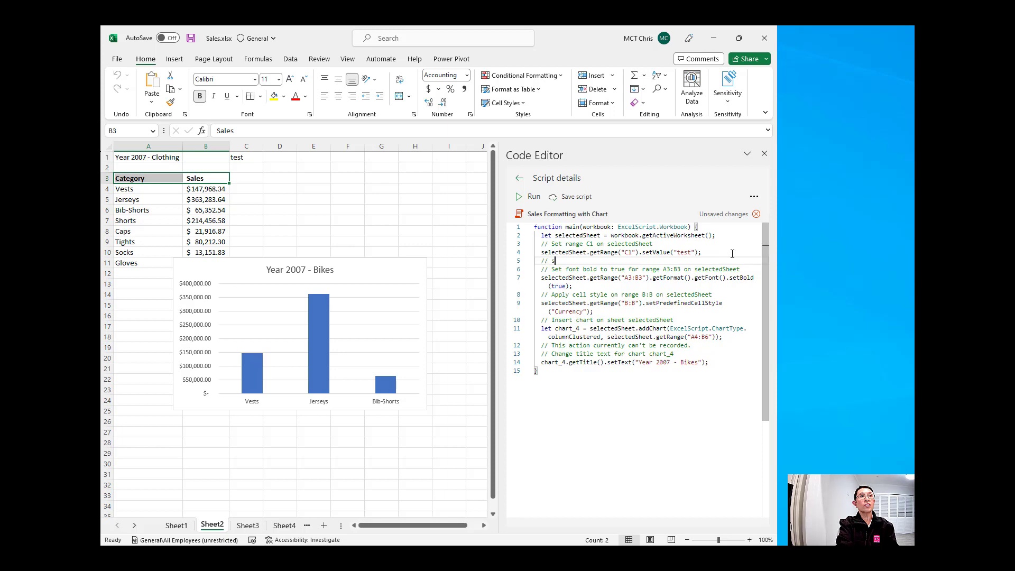
type("et range")
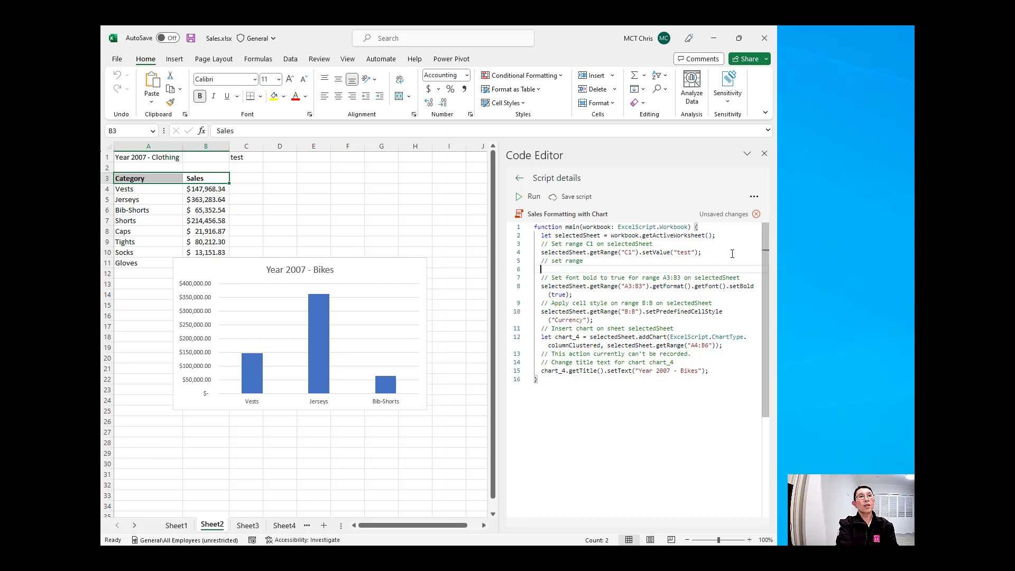
type("let my")
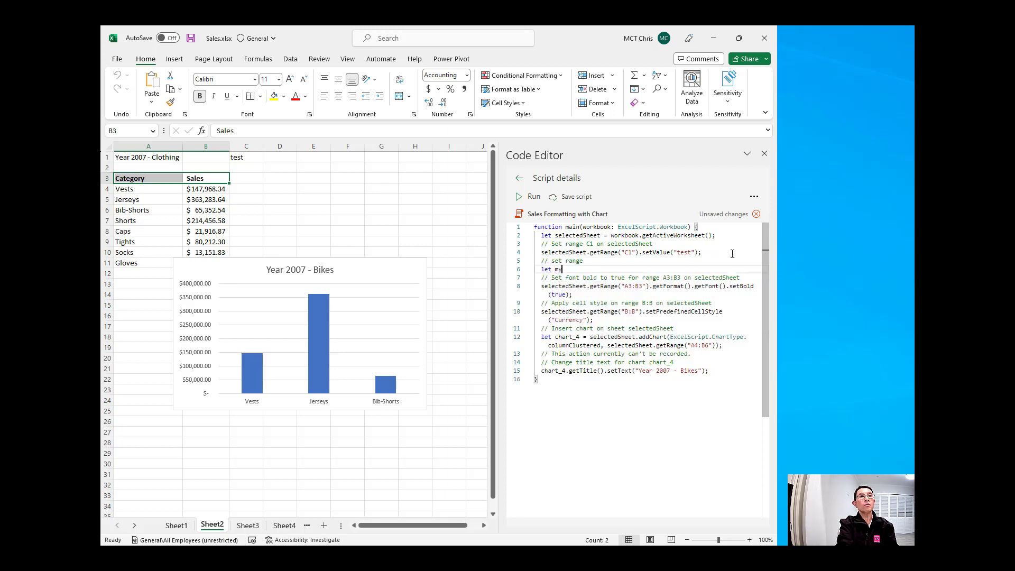
type("range = selectedSheet")
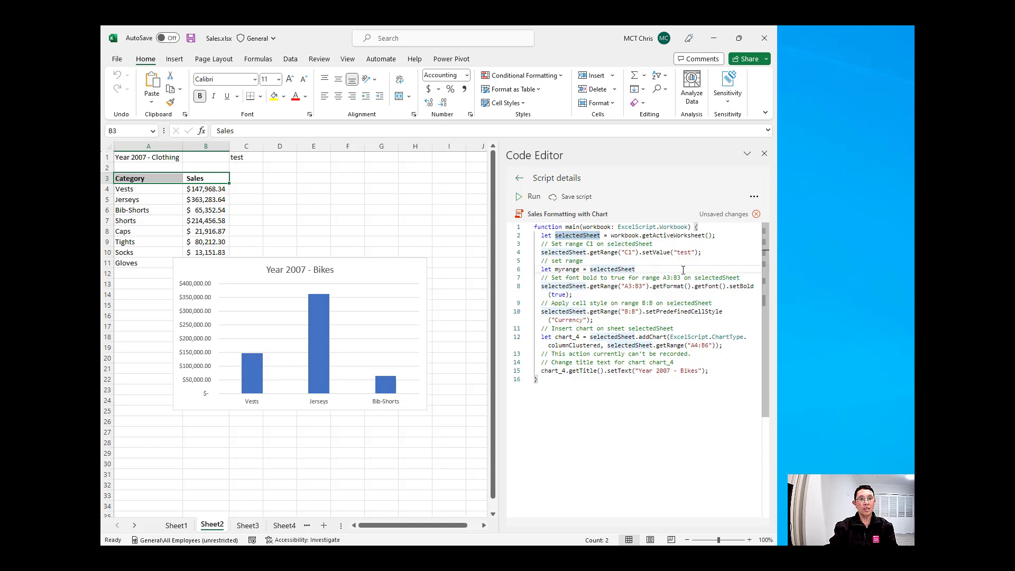
type(".getRange(\"A4")
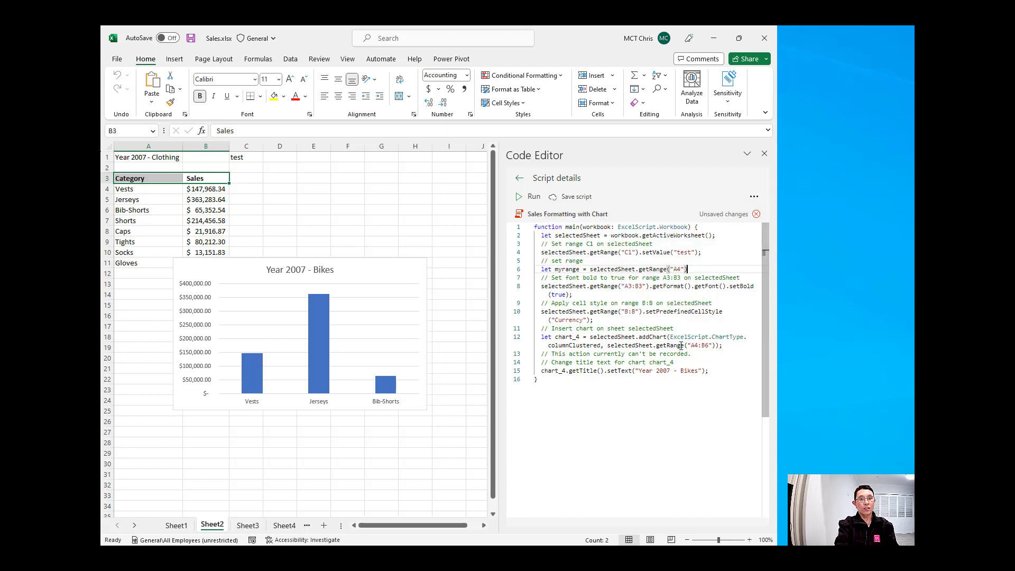
type(".ge")
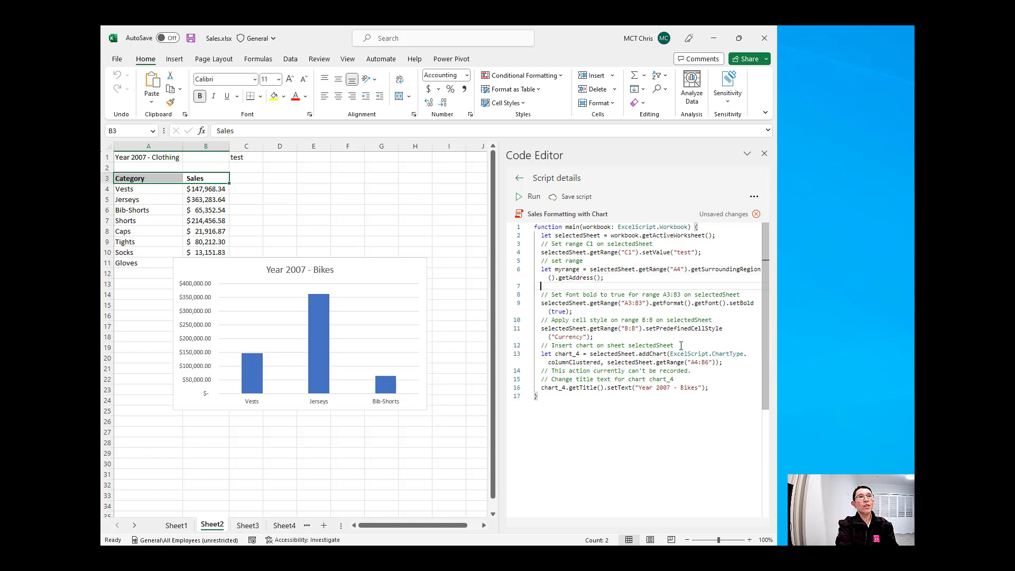
Step: Add console.log(myrange); to log the region's address
type("col")
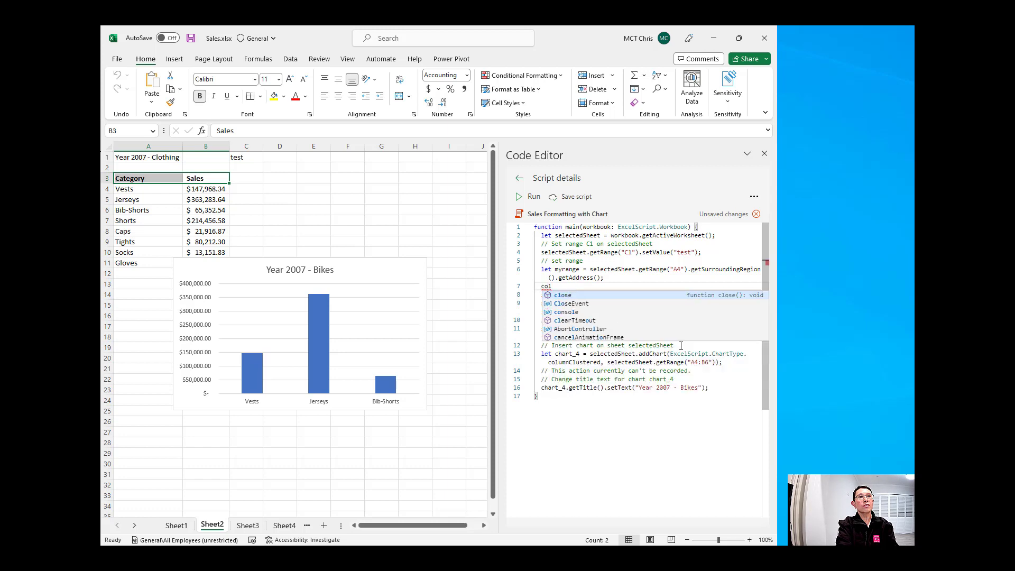
type("console")
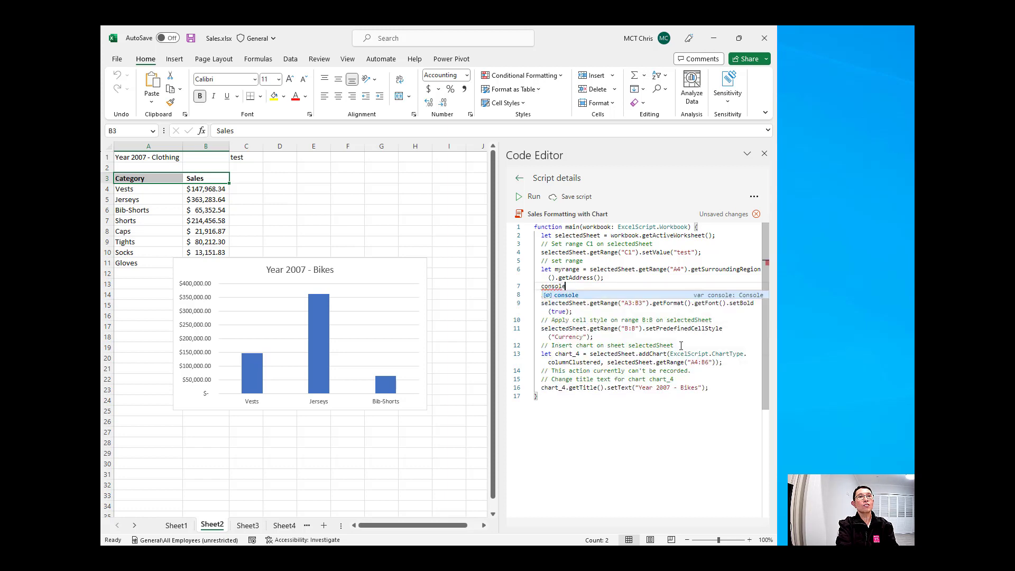
type(".log();")
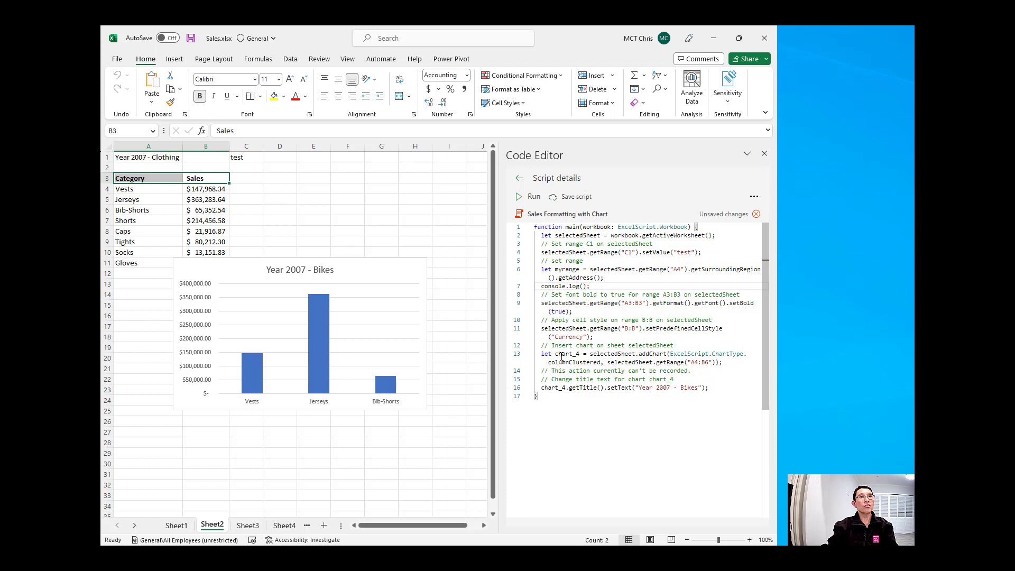
double_click(564, 268)
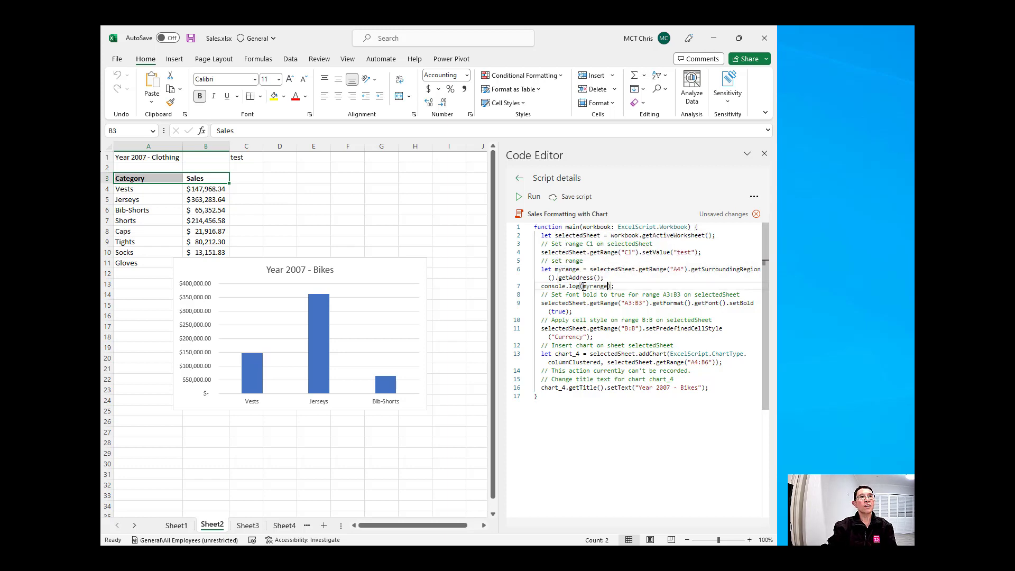
mouse_move(555, 286)
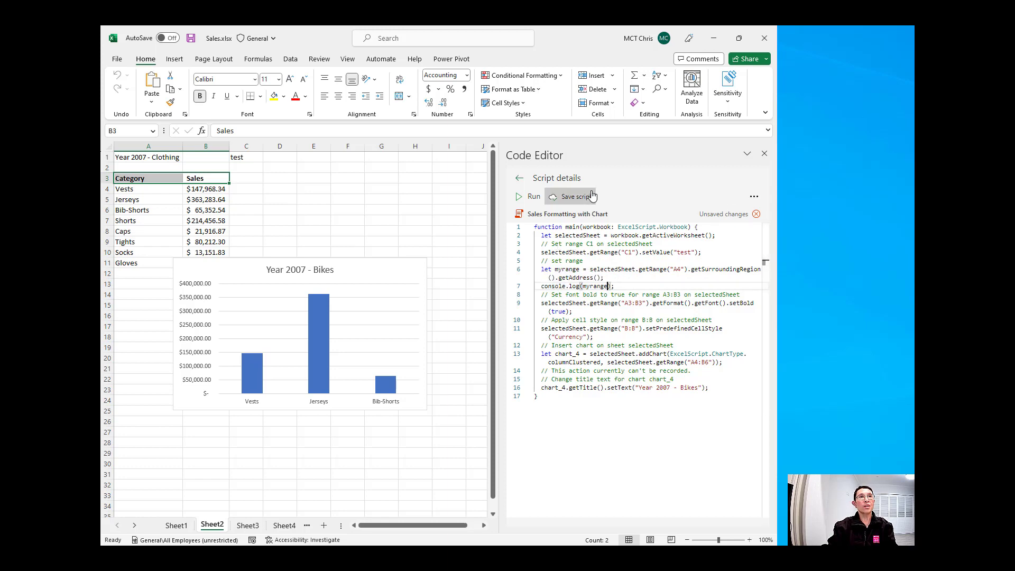
Step: Save the script and run it on Sheet2, with the Output logging Sheet2!A3:B11
left_click(572, 196)
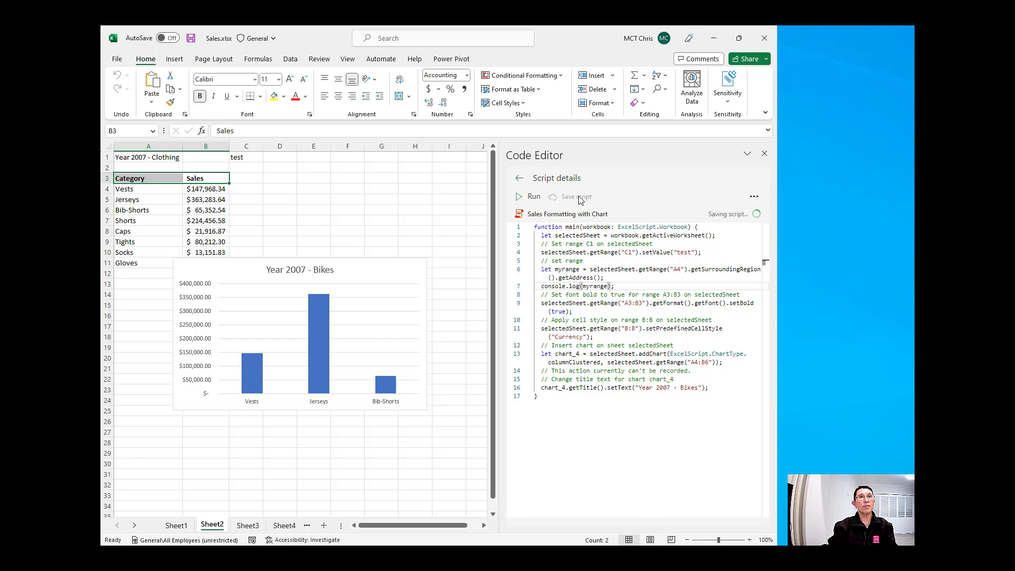
left_click(573, 197)
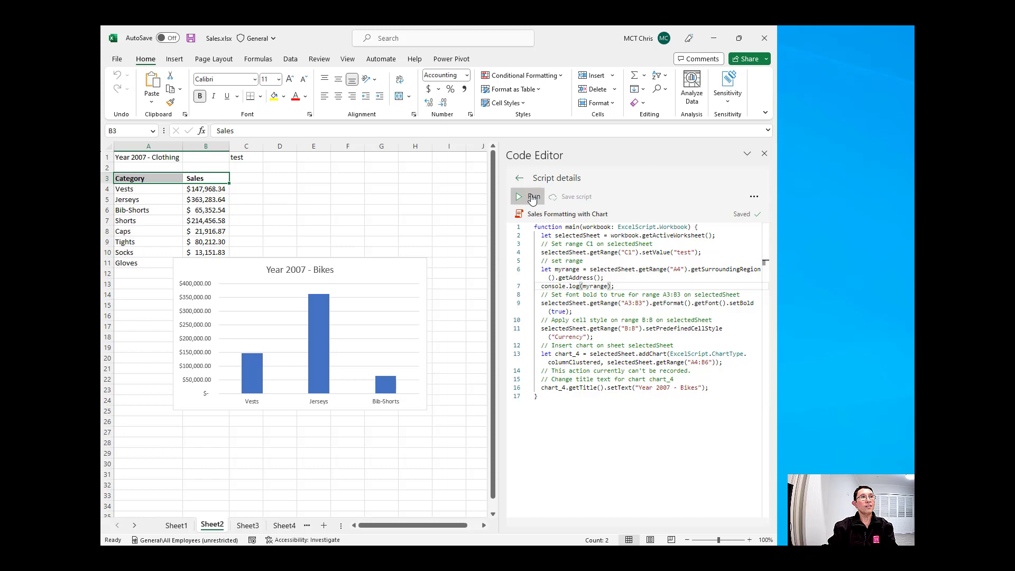
left_click(518, 197)
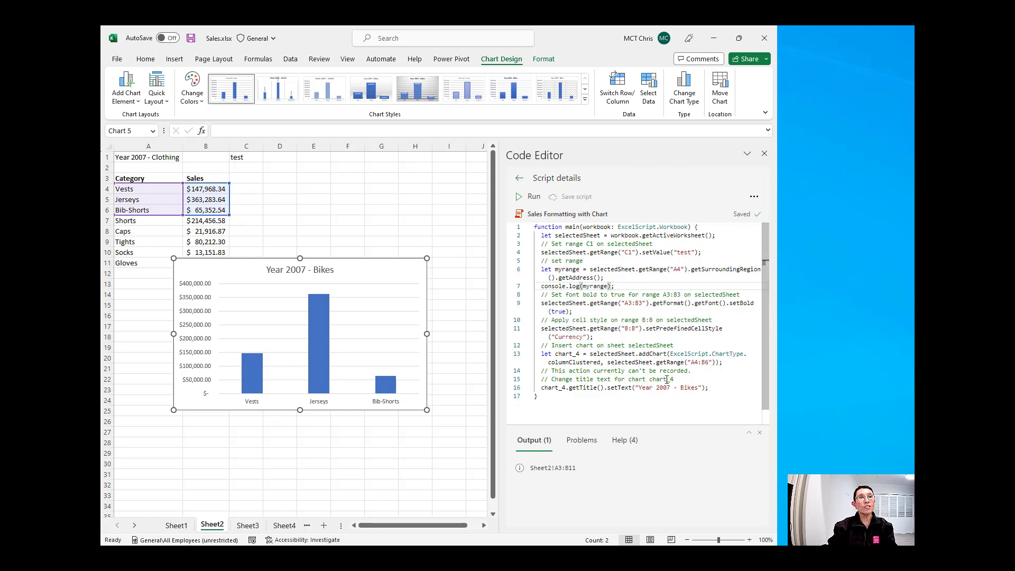
double_click(699, 361)
type("myrange")
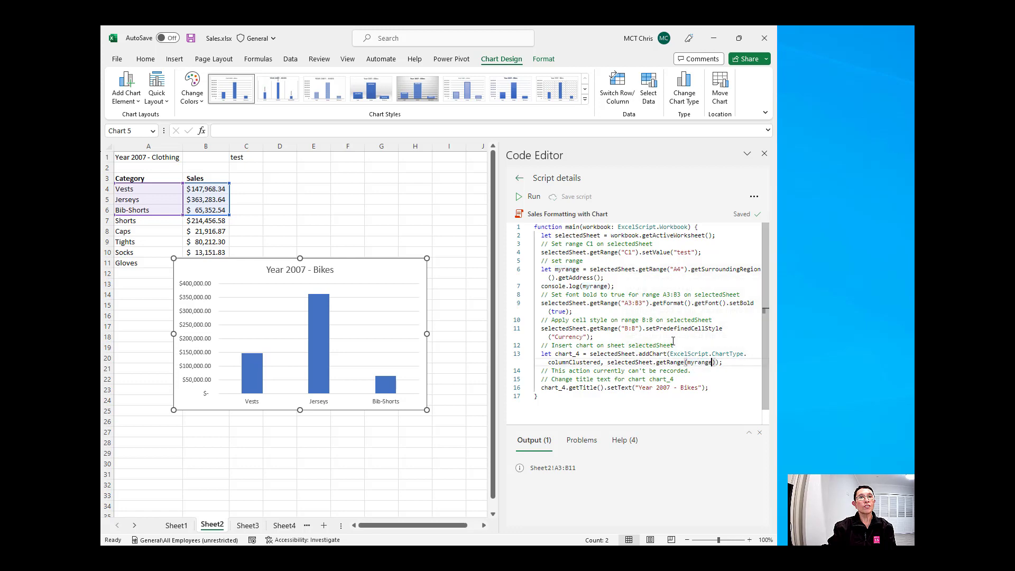
mouse_move(572, 197)
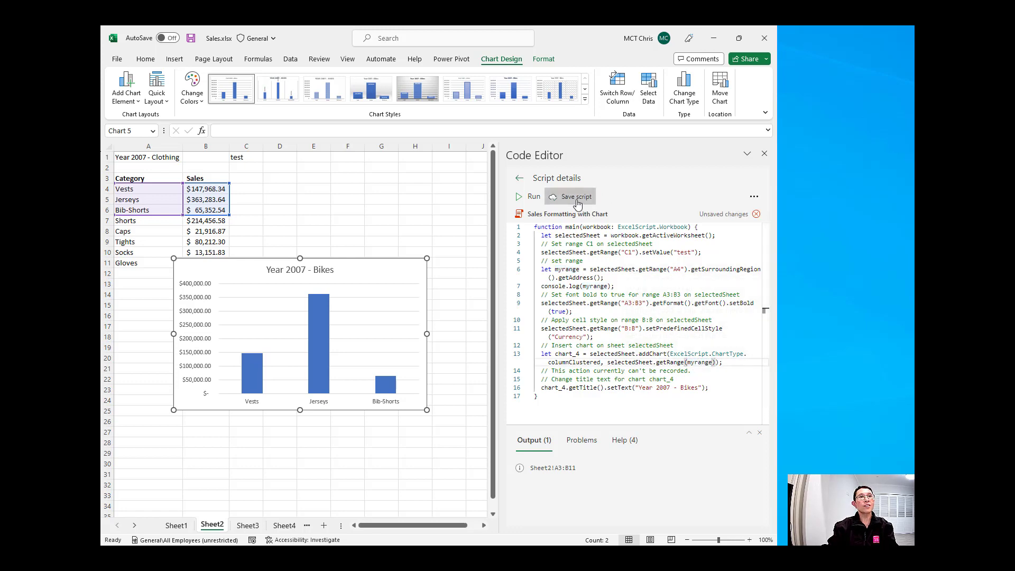
Step: Save and rerun the script so Sheet2's chart covers all eight items, Vests through Gloves
left_click(570, 196)
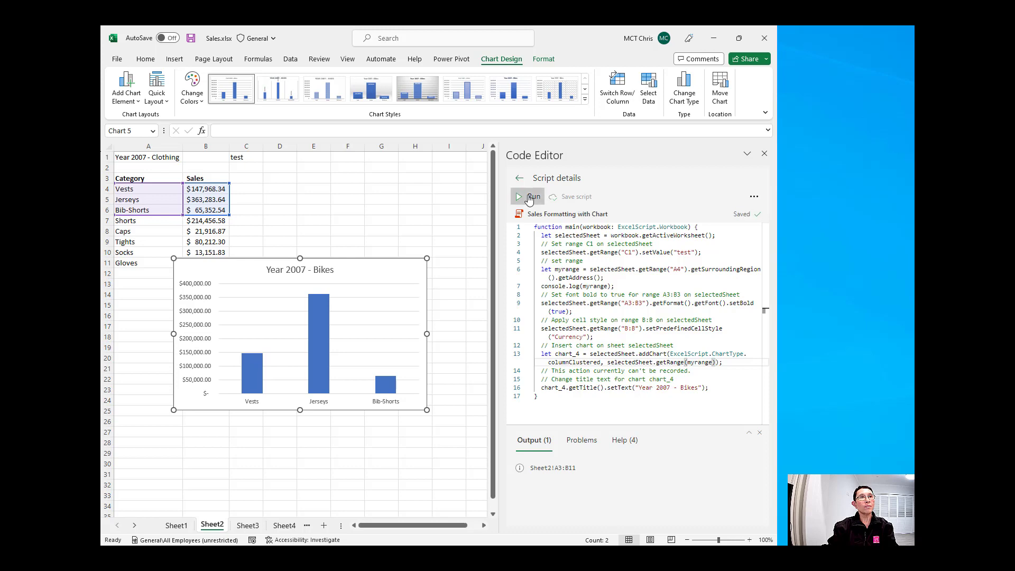
left_click(531, 197)
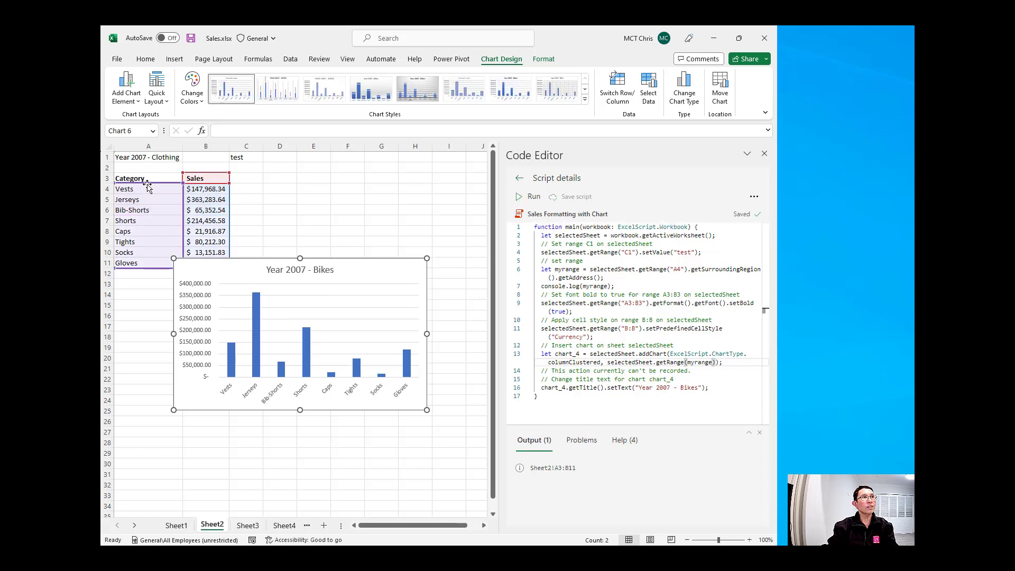
mouse_move(205, 267)
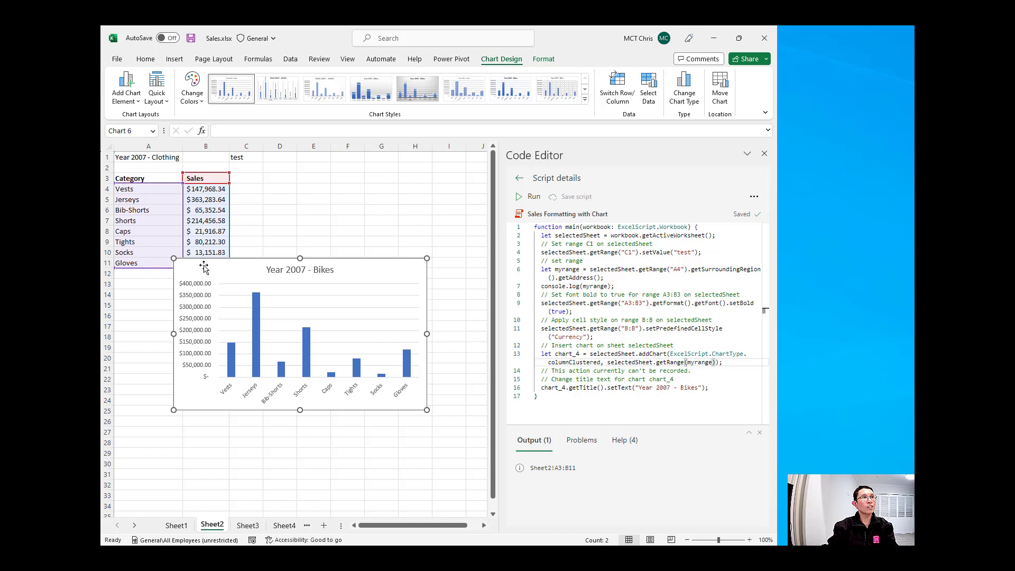
mouse_move(129, 263)
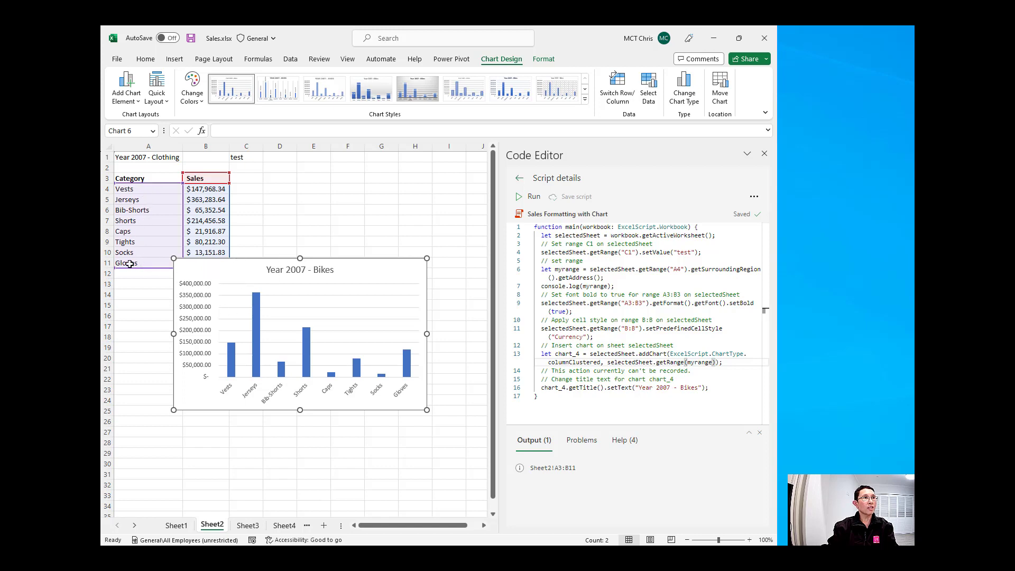
mouse_move(293, 272)
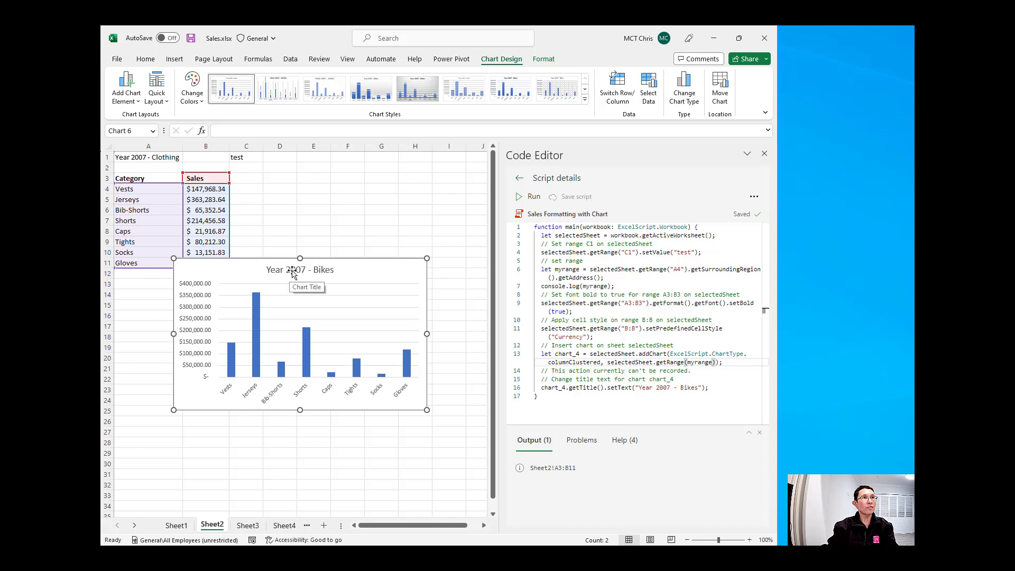
mouse_move(313, 272)
type("let mytitle = ")
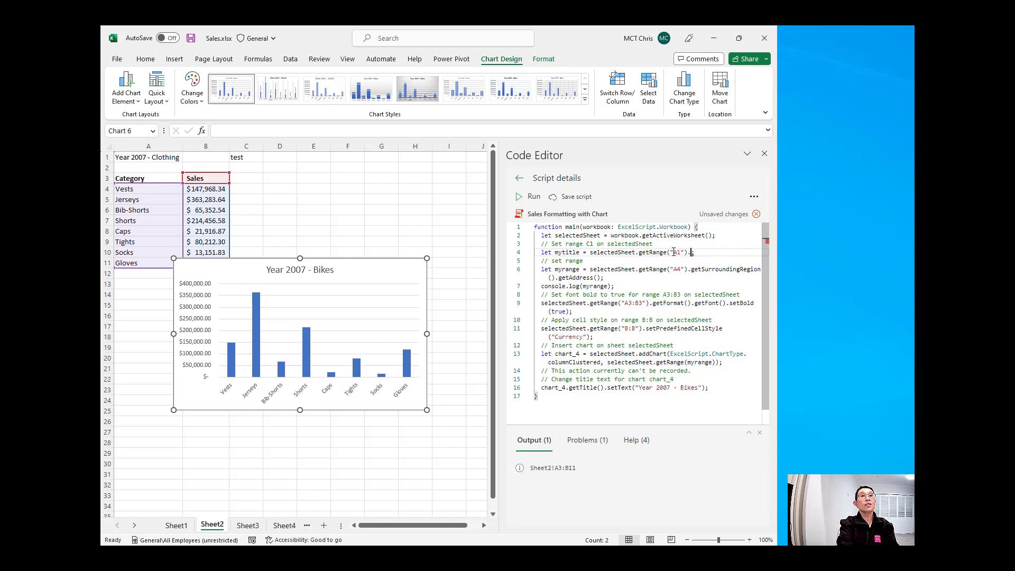
Step: Set mytitle from A1's getText() as the chart title, then save and rerun for Year 2007 - Clothing
type(".getText(")
left_click(651, 387)
type("mytitl")
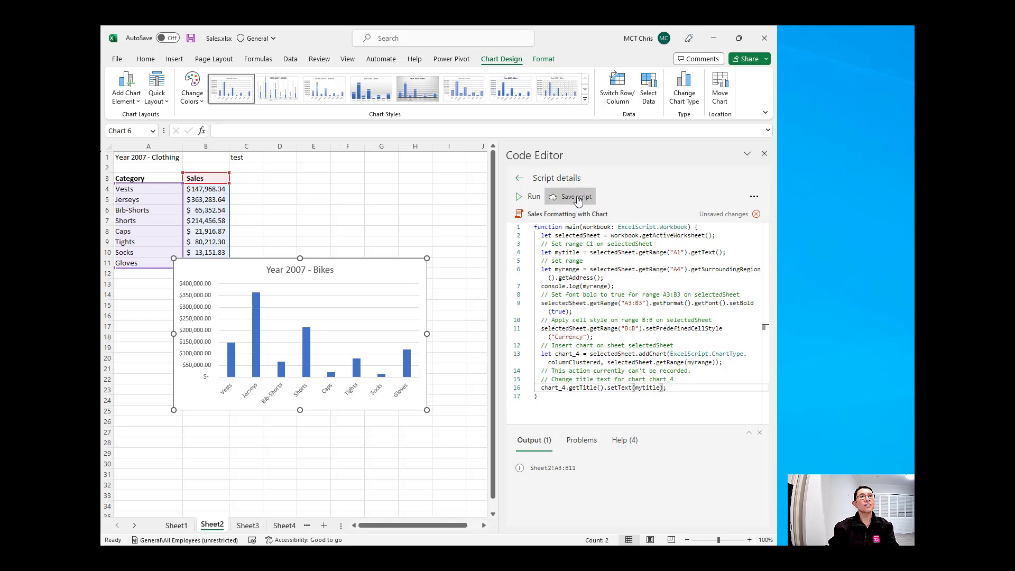
left_click(570, 197)
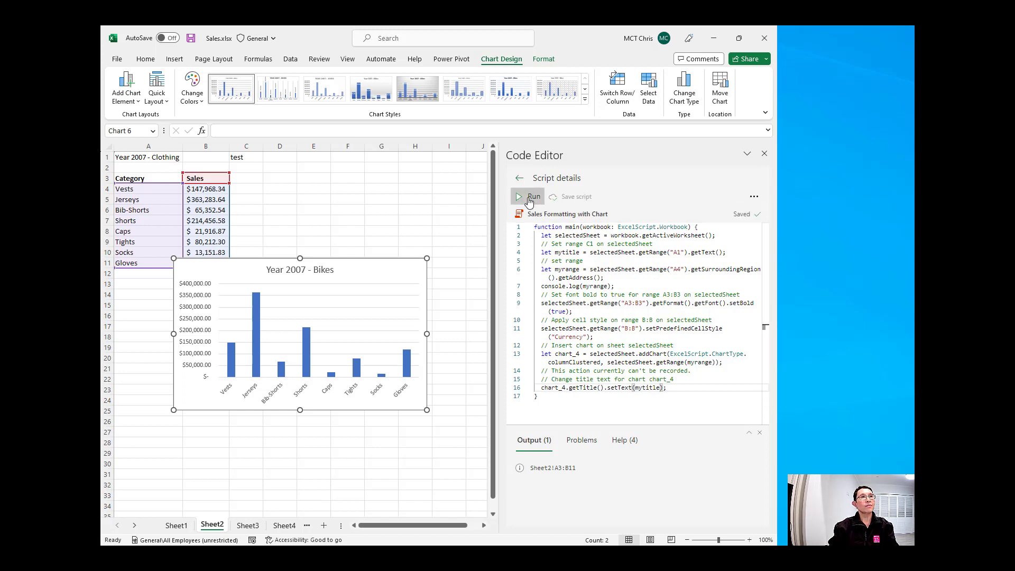
left_click(533, 196)
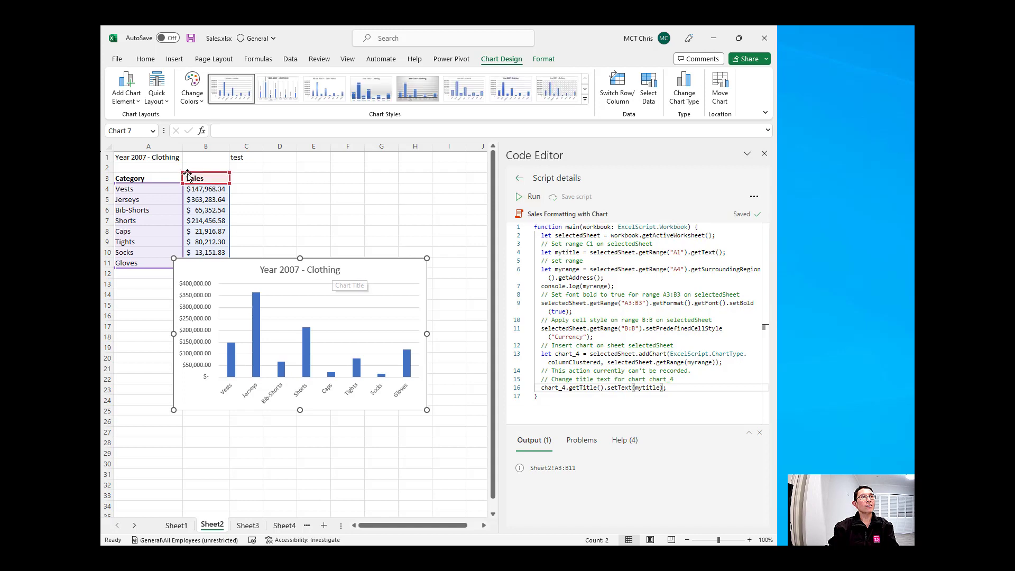
Step: Run the script on Sheet3 and Sheet4, producing Year 2007 - Accessories and Components charts
left_click(248, 525)
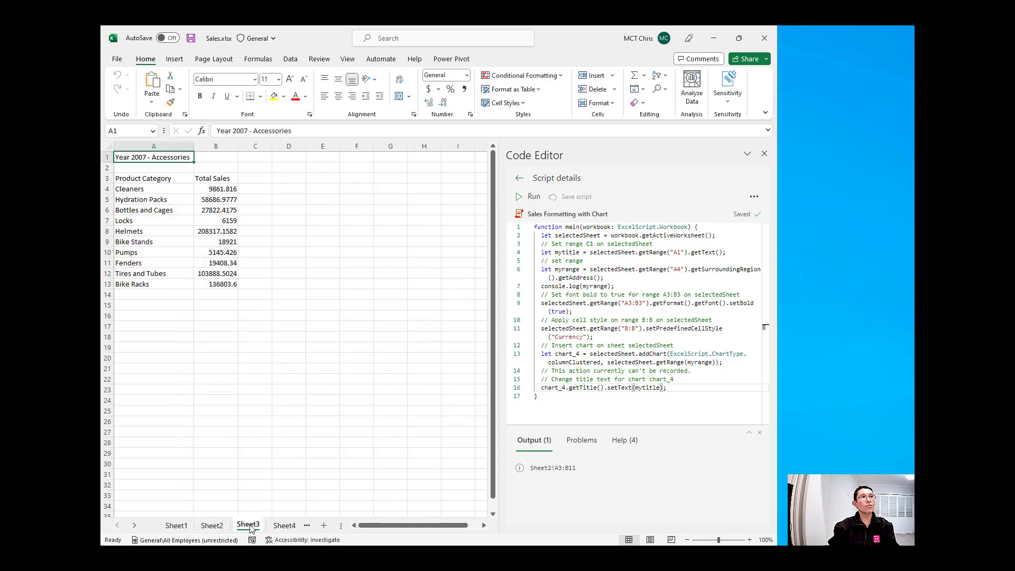
left_click(529, 197)
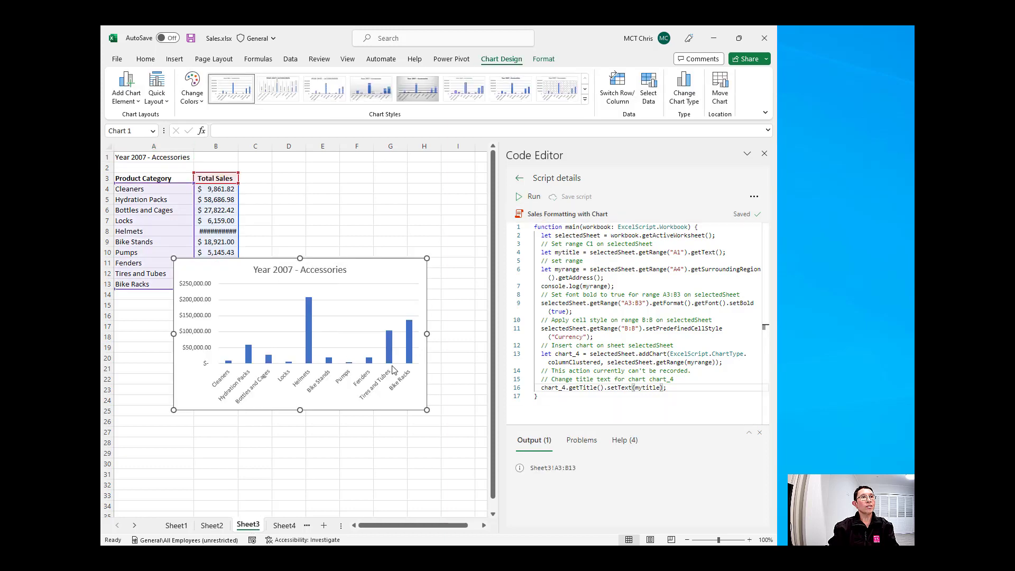
mouse_move(215, 295)
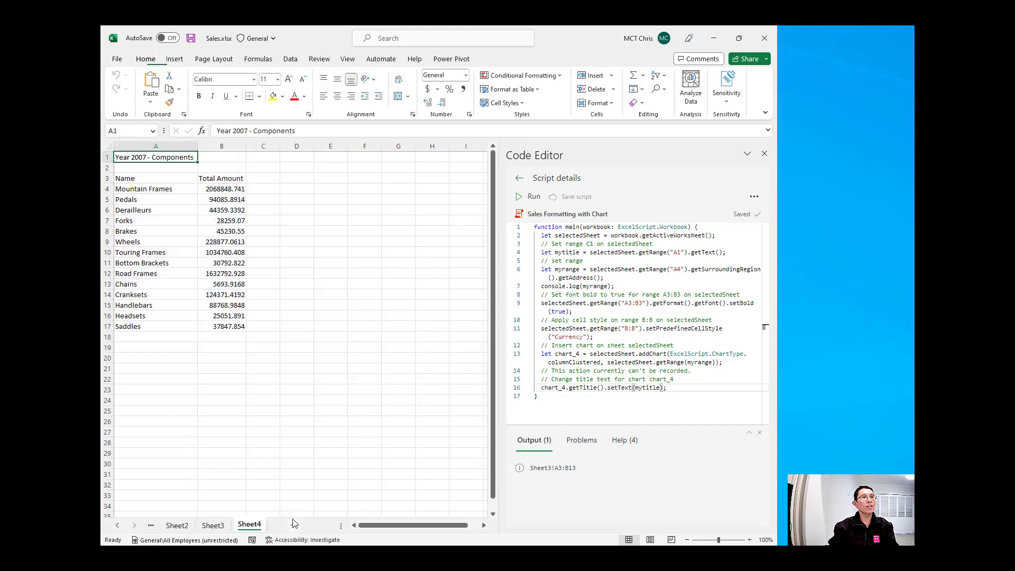
left_click(530, 197)
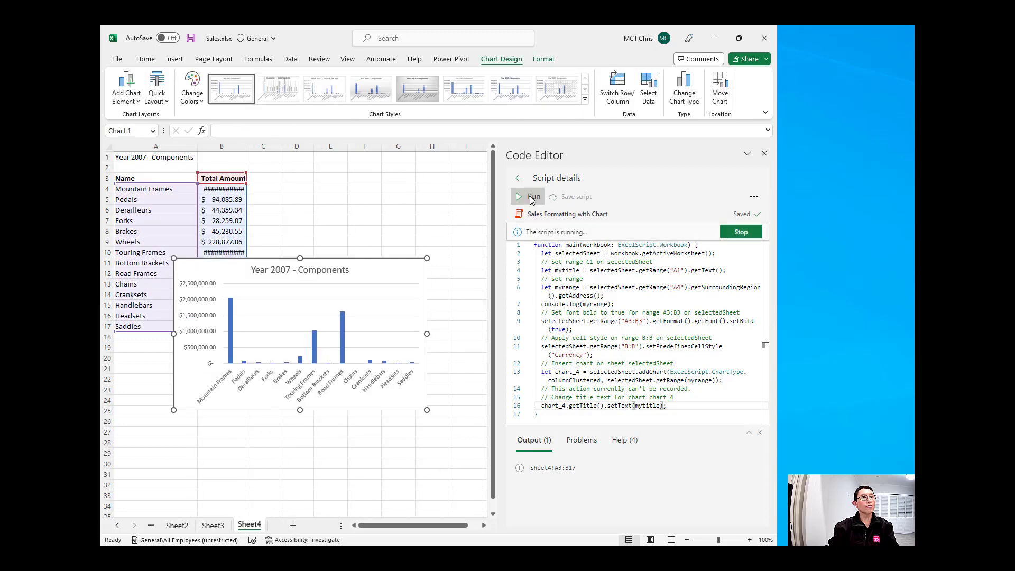
left_click(533, 196)
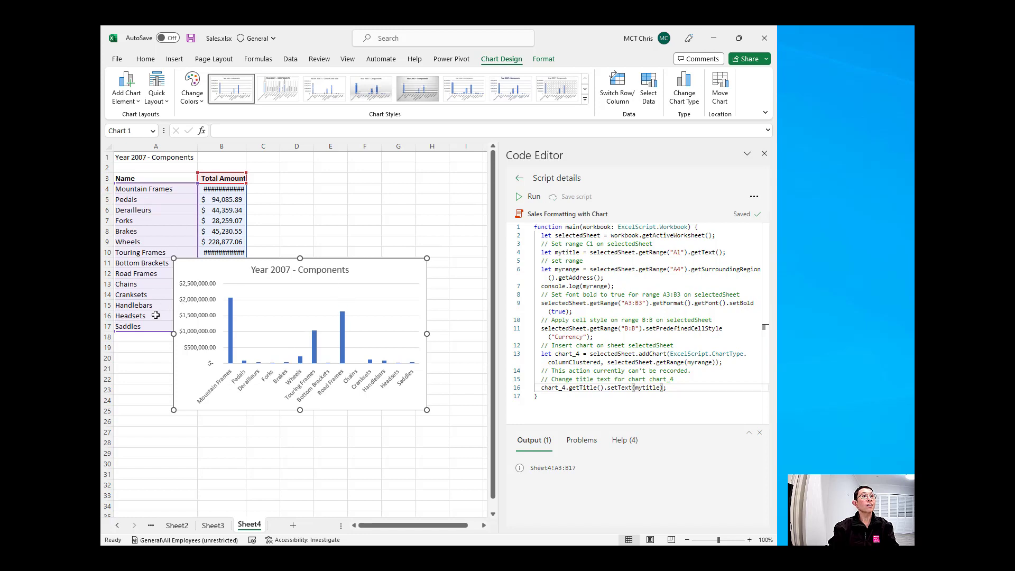
mouse_move(519, 179)
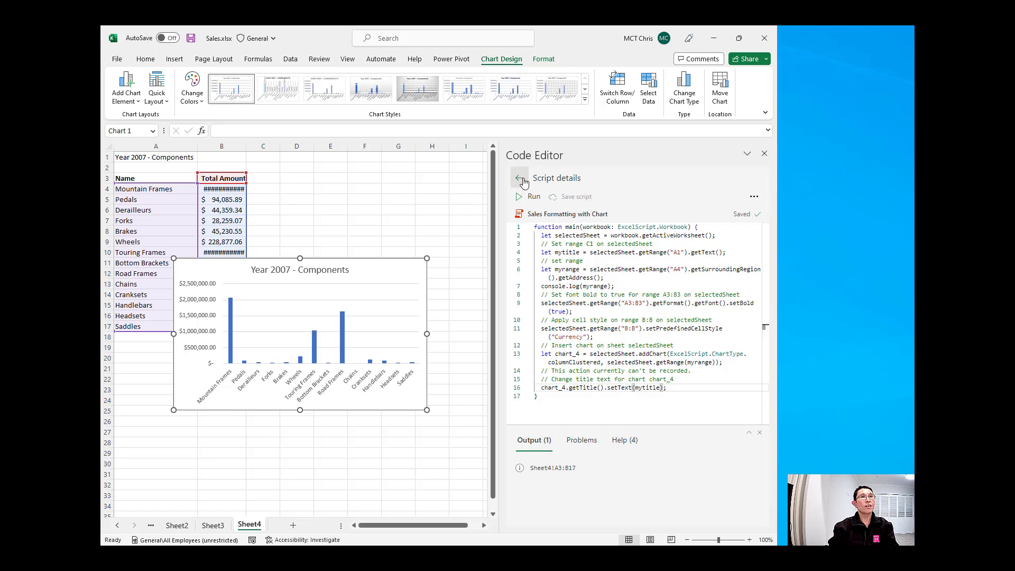
Step: Go back to the script overview and show its more-options list (Share, Rename, Automate a task)
left_click(526, 180)
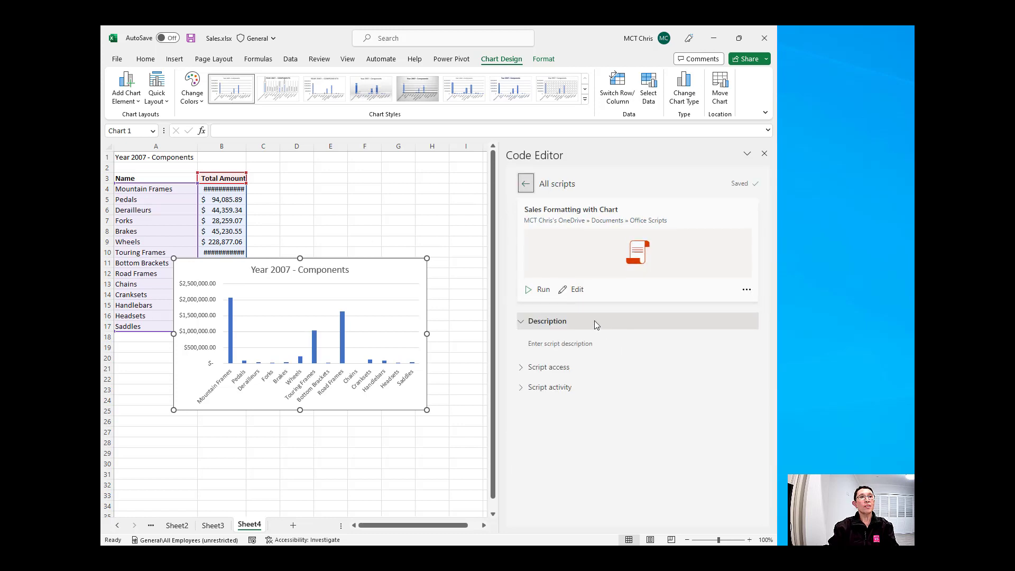
mouse_move(728, 274)
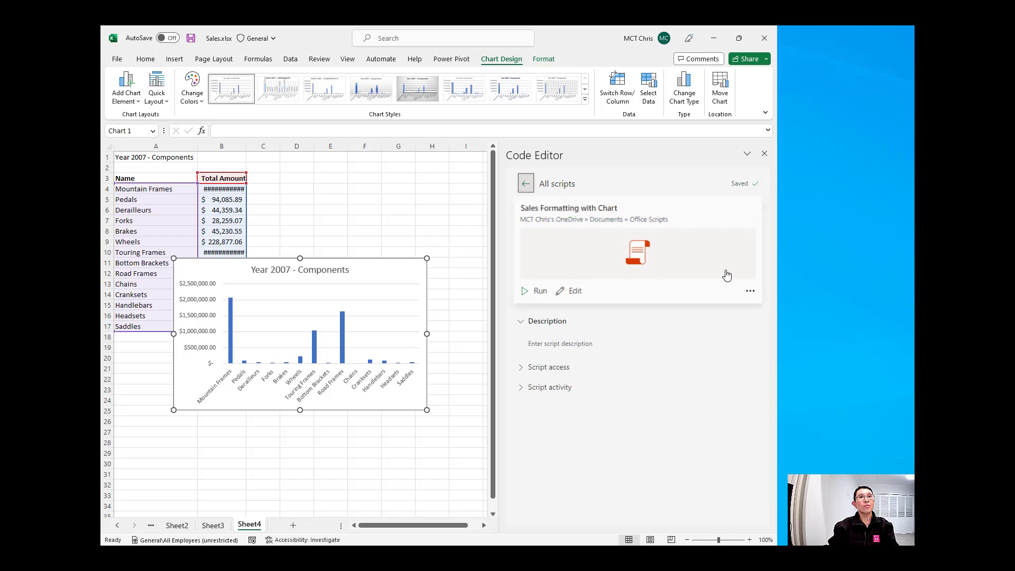
left_click(751, 290)
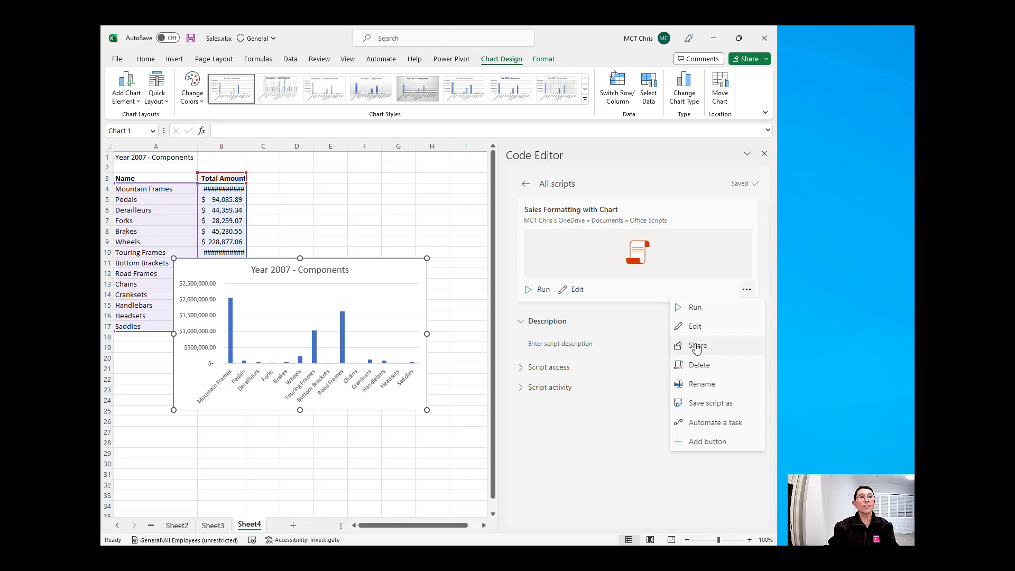
mouse_move(552, 248)
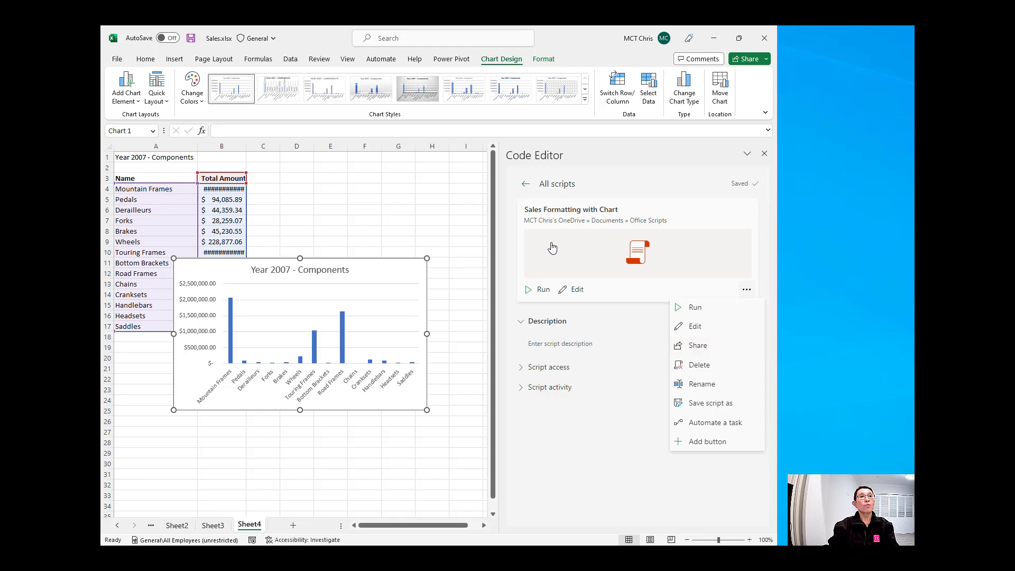
mouse_move(598, 243)
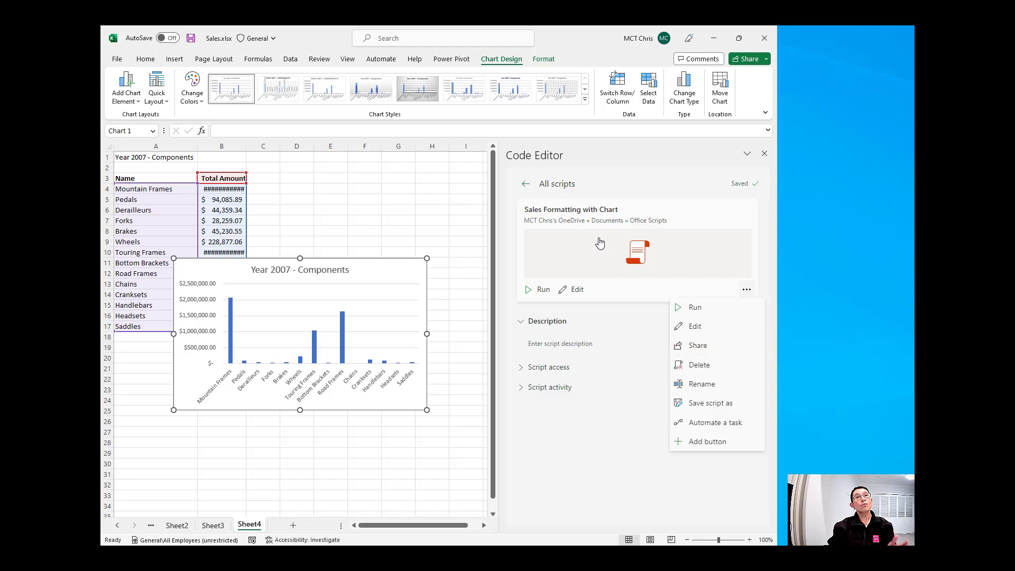
mouse_move(236, 530)
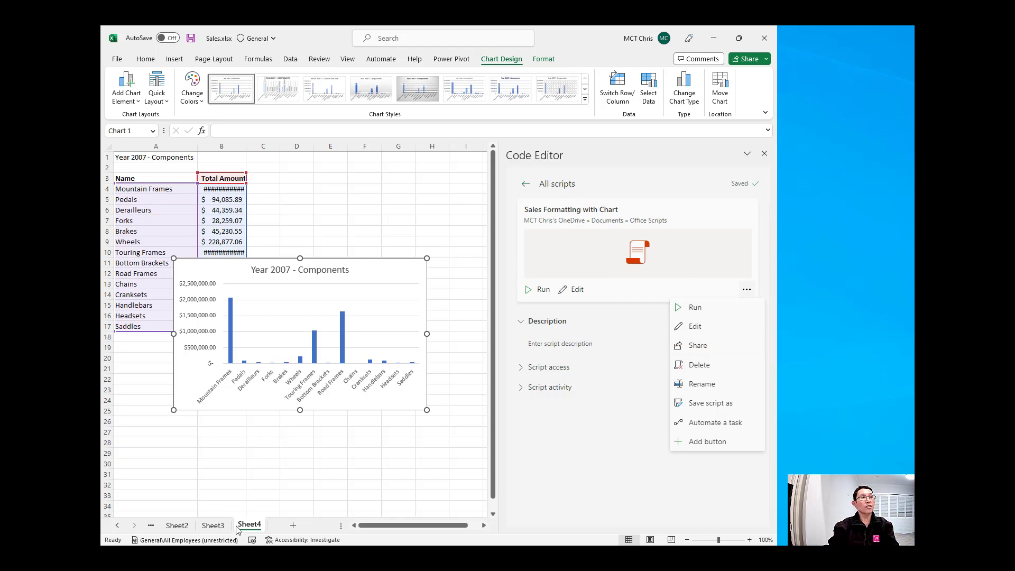